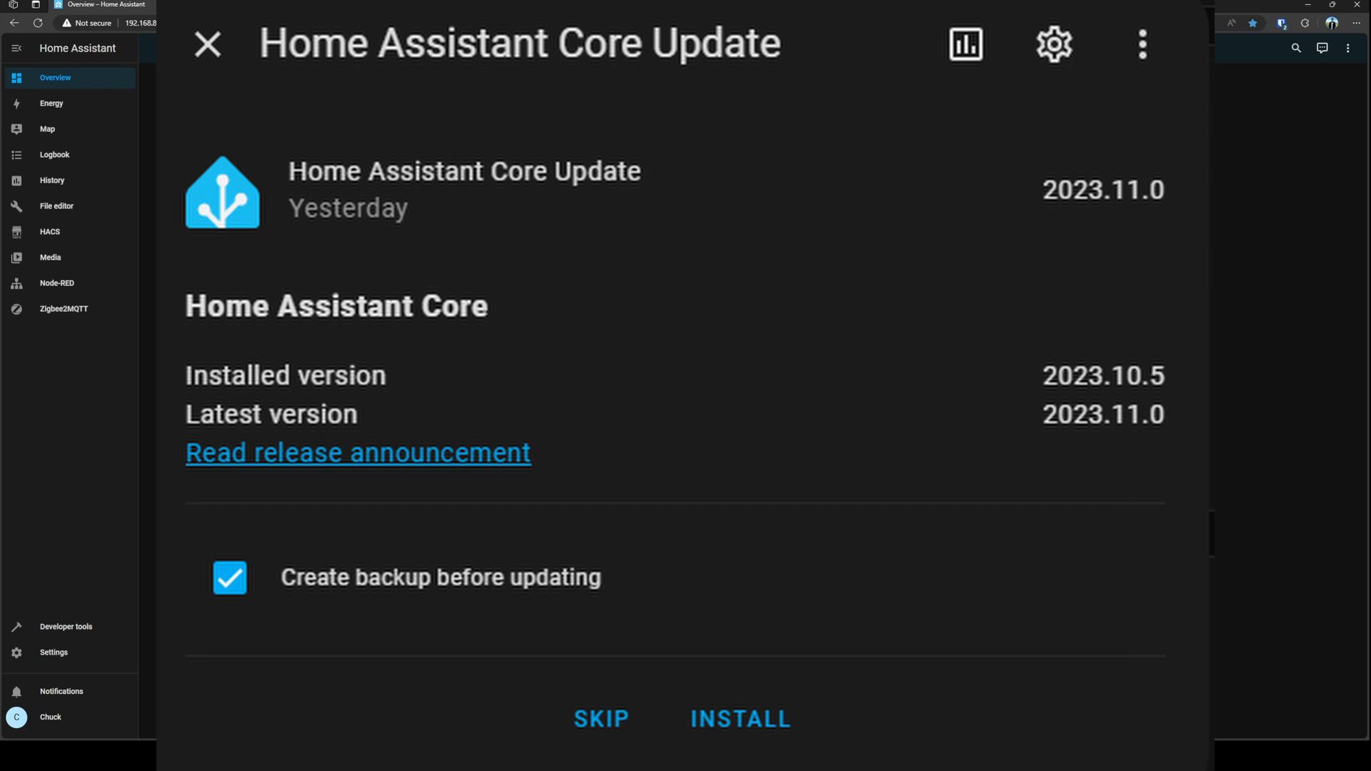
Dismiss the Core update details (2023.10.5 installed, 2023.11.0 available)
click(207, 44)
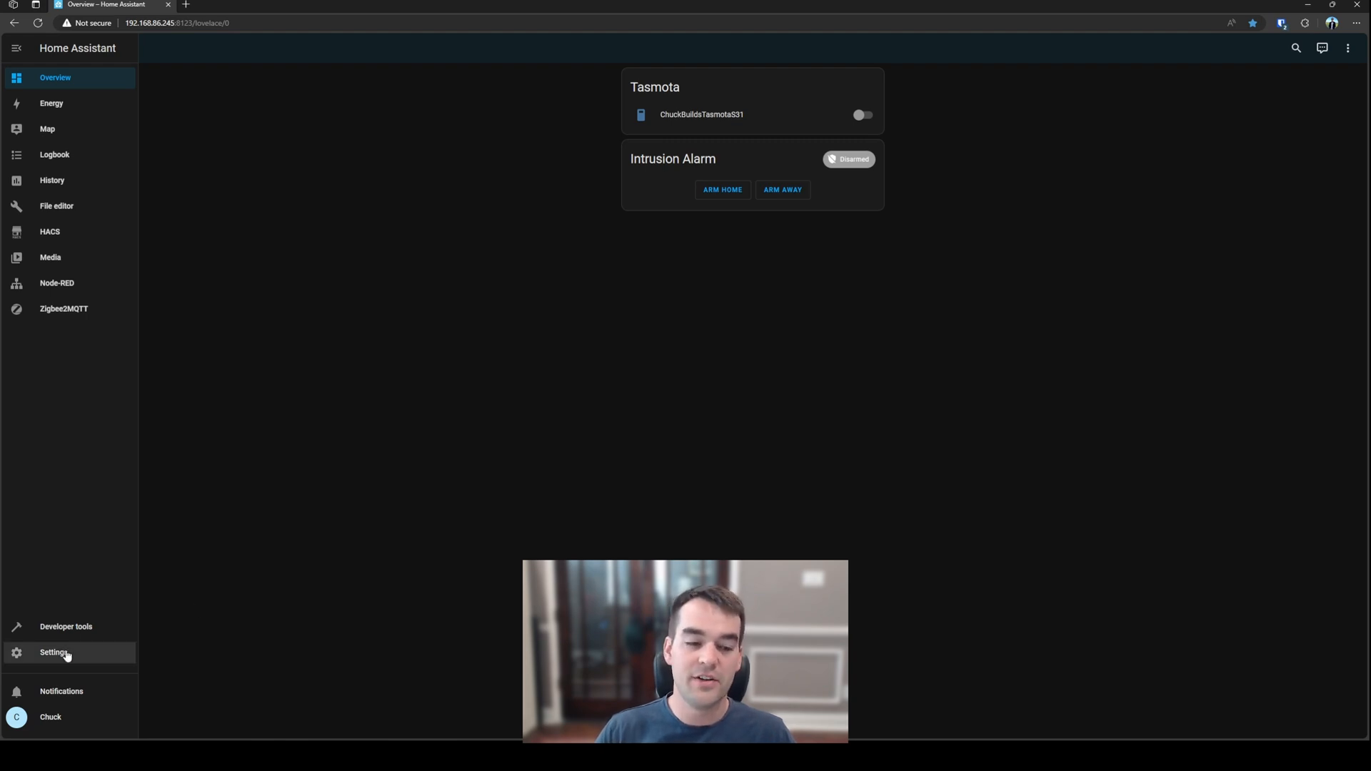
Open Settings and inspect the SSH terminal and Z-Wave JS partial backup details
click(54, 652)
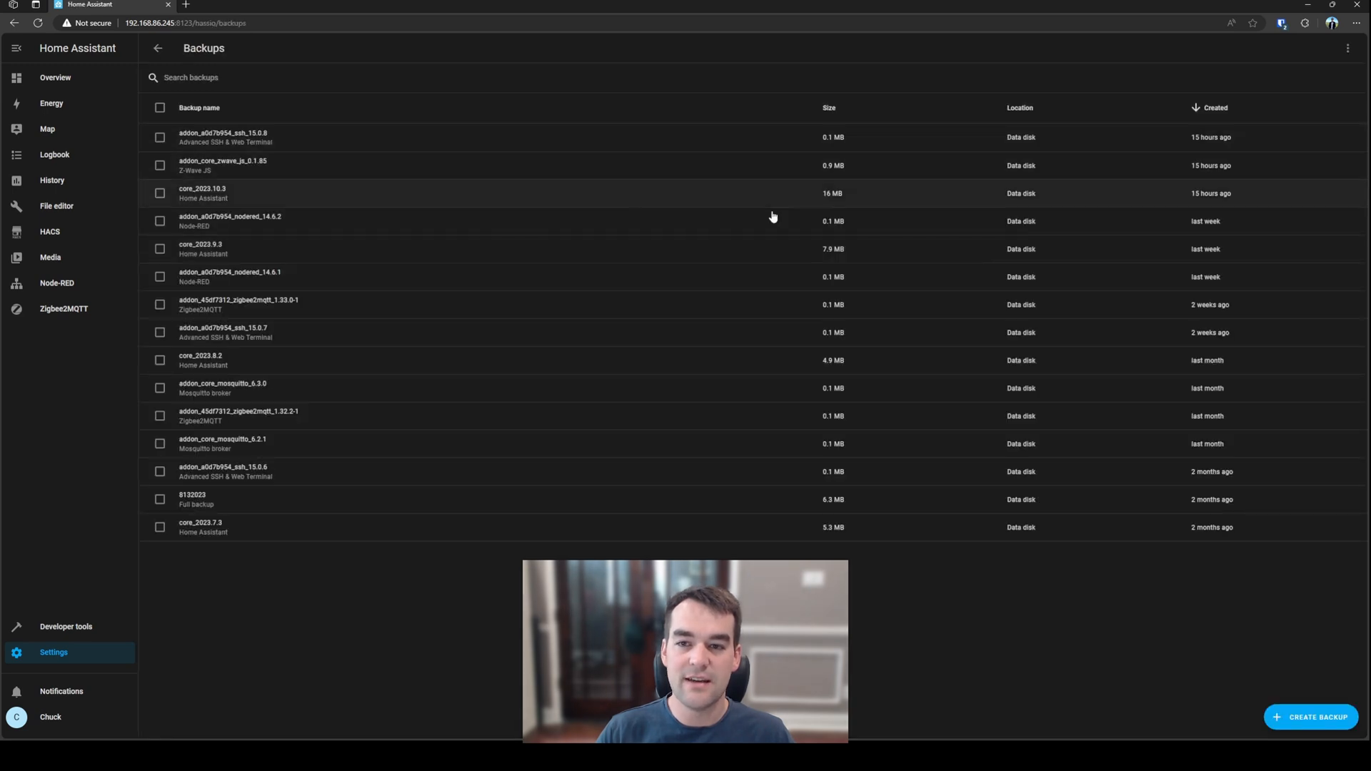
click(226, 137)
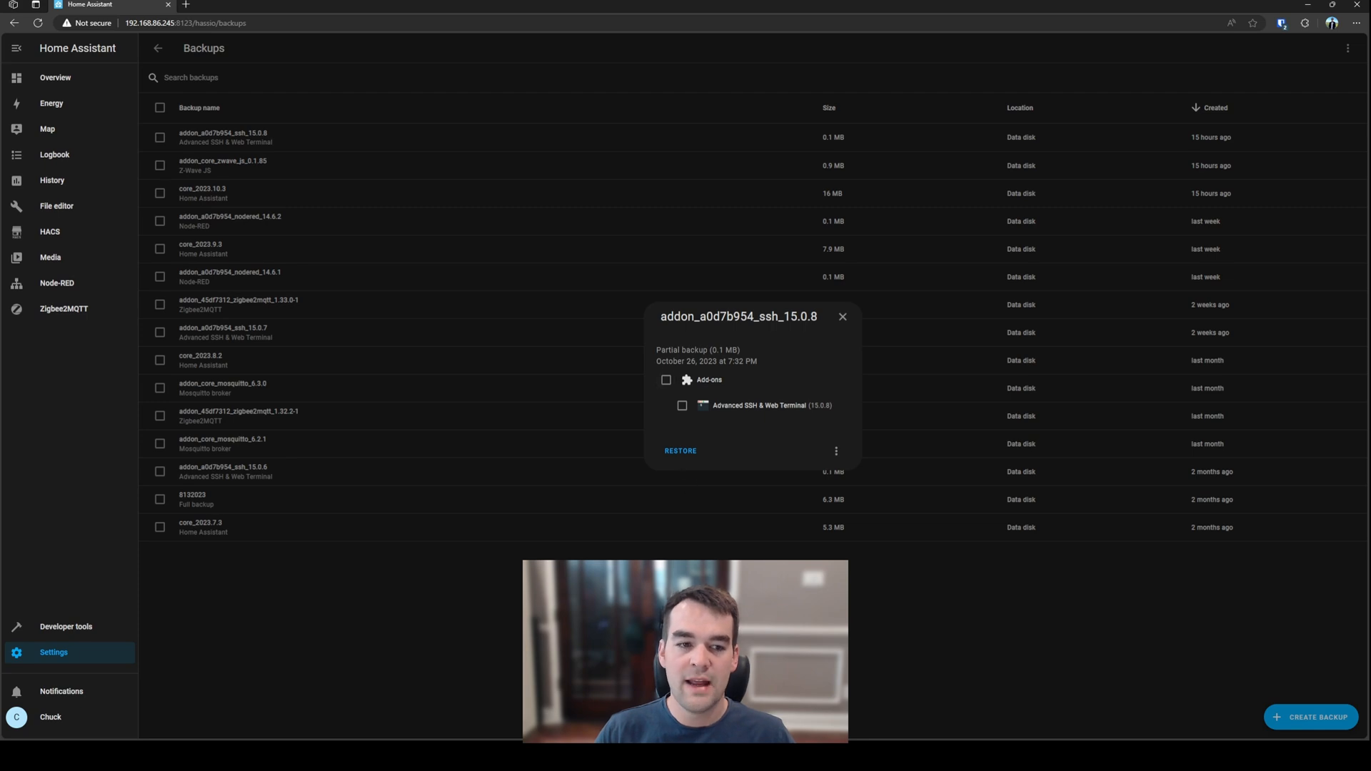
click(1312, 717)
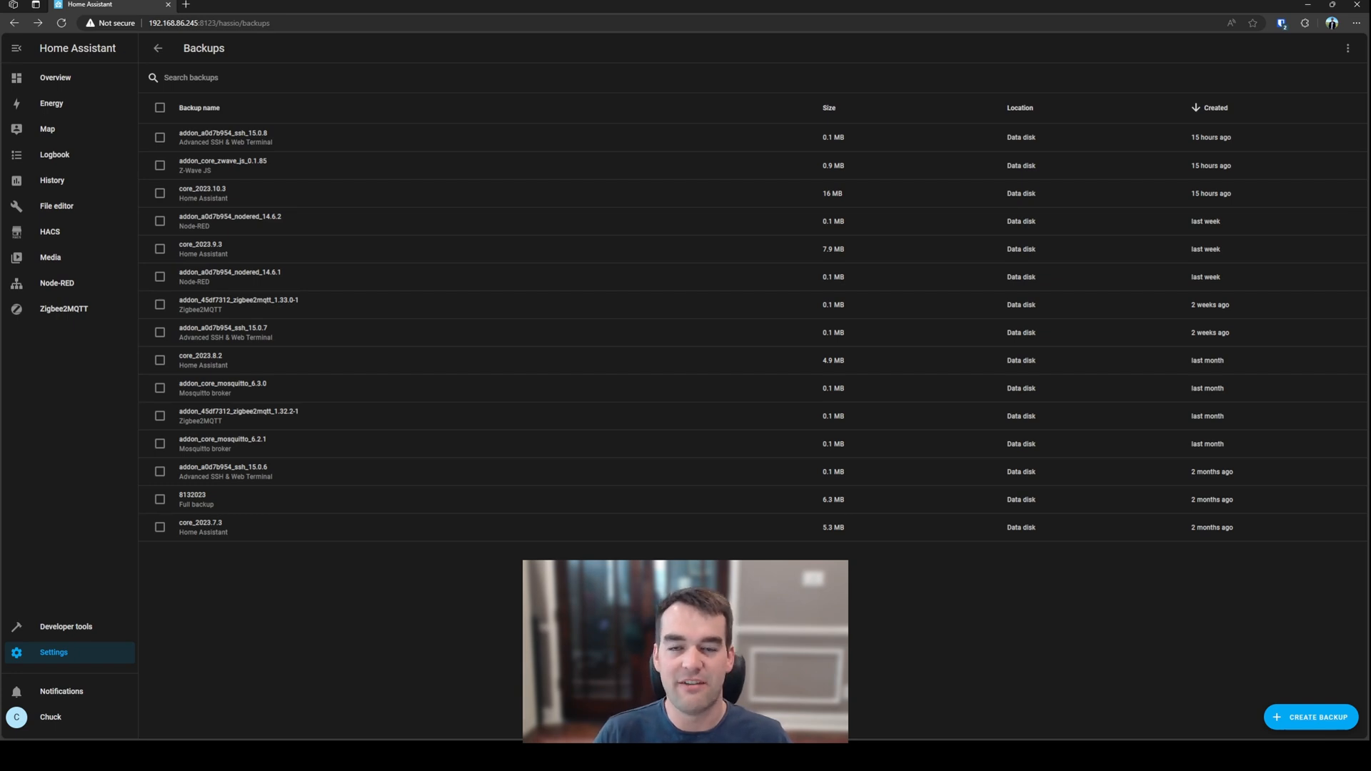
mouse_move(304, 413)
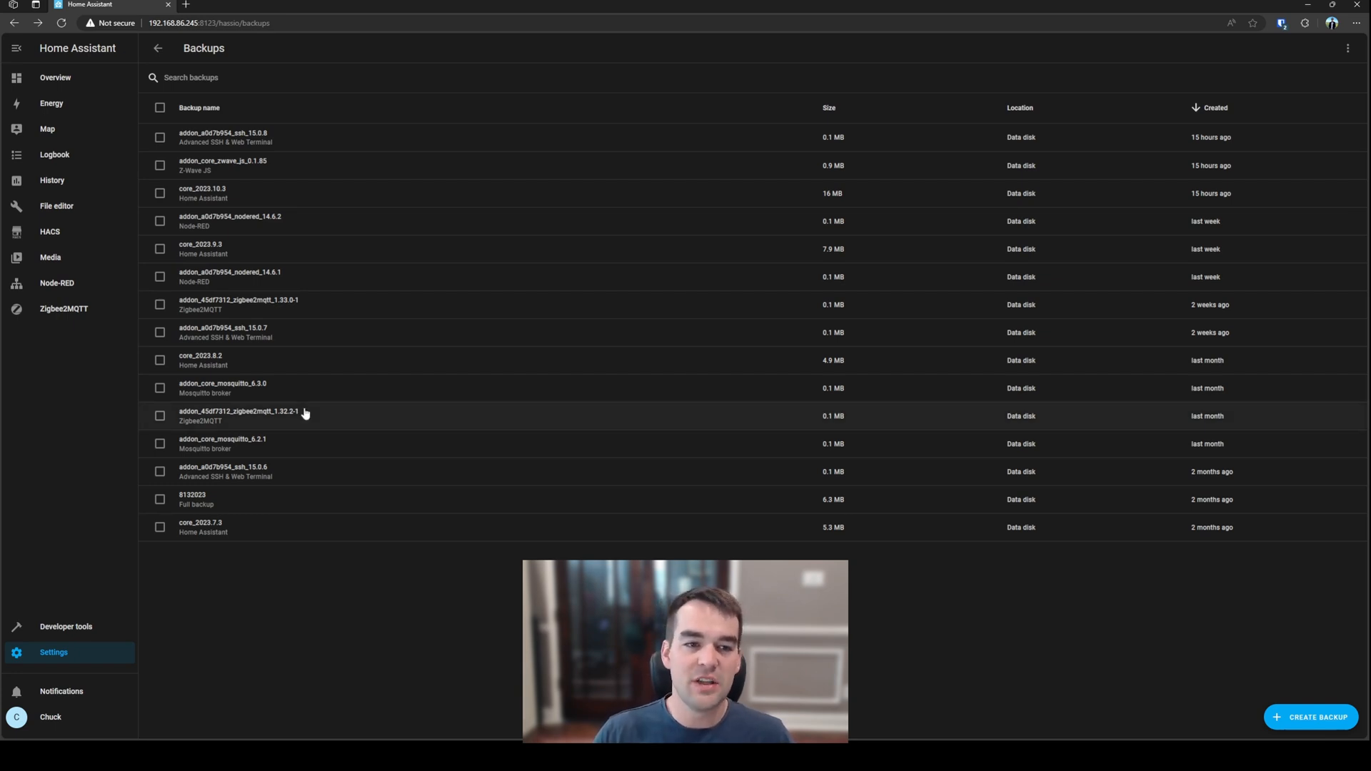
mouse_move(391, 456)
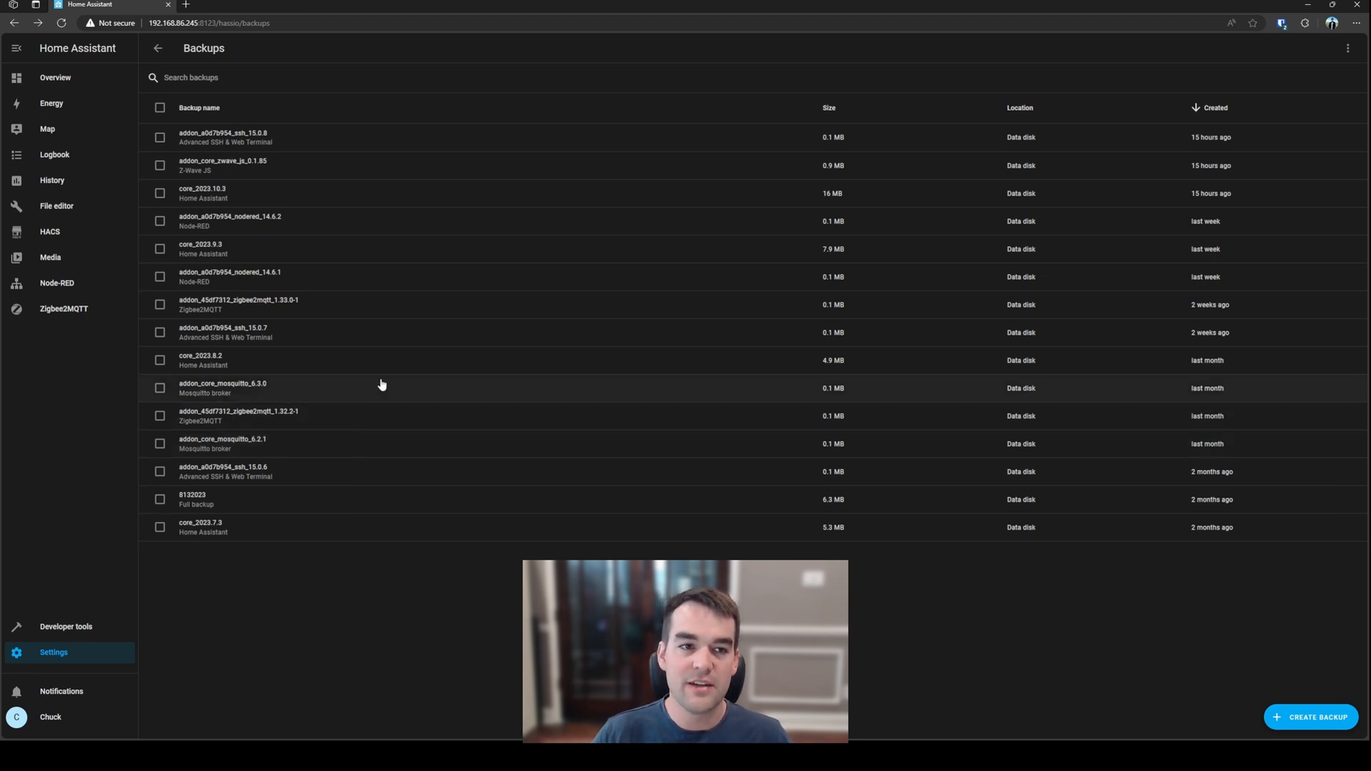
click(222, 165)
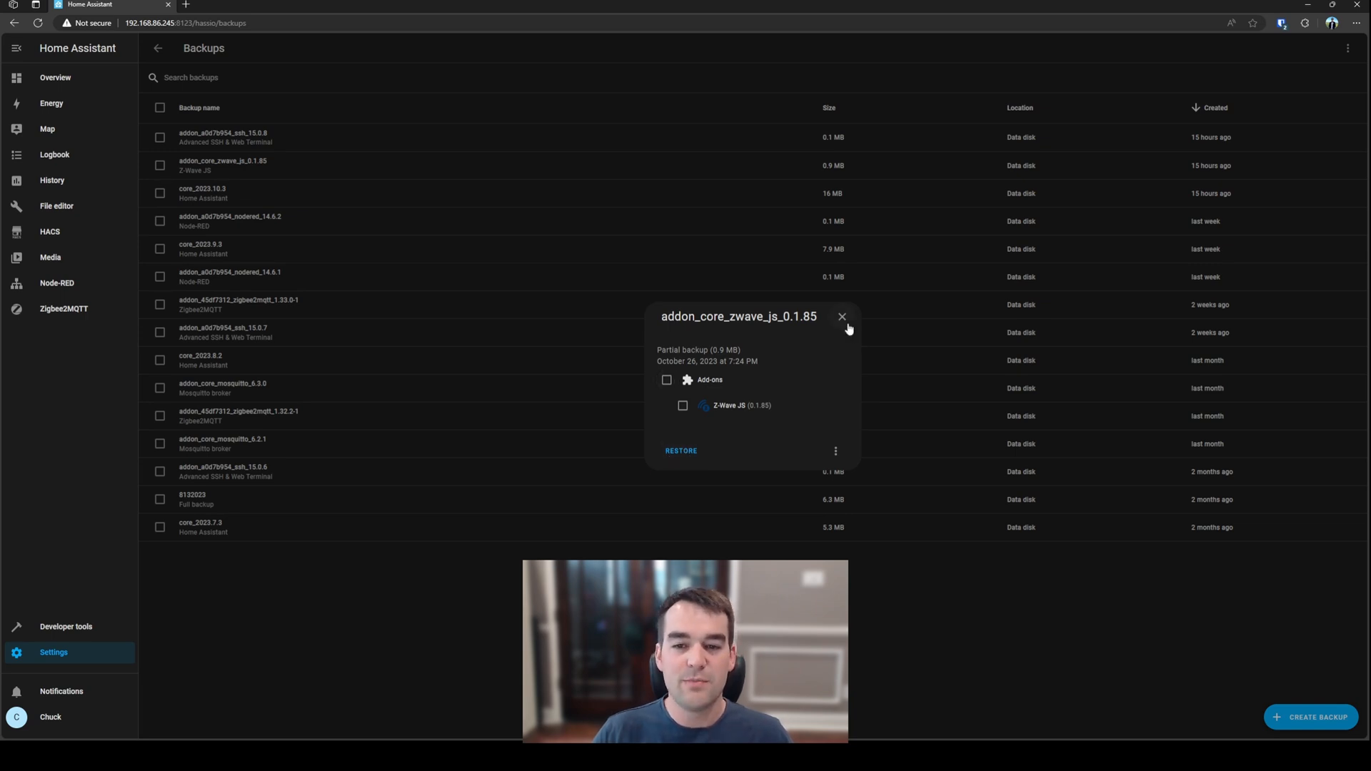
click(842, 317)
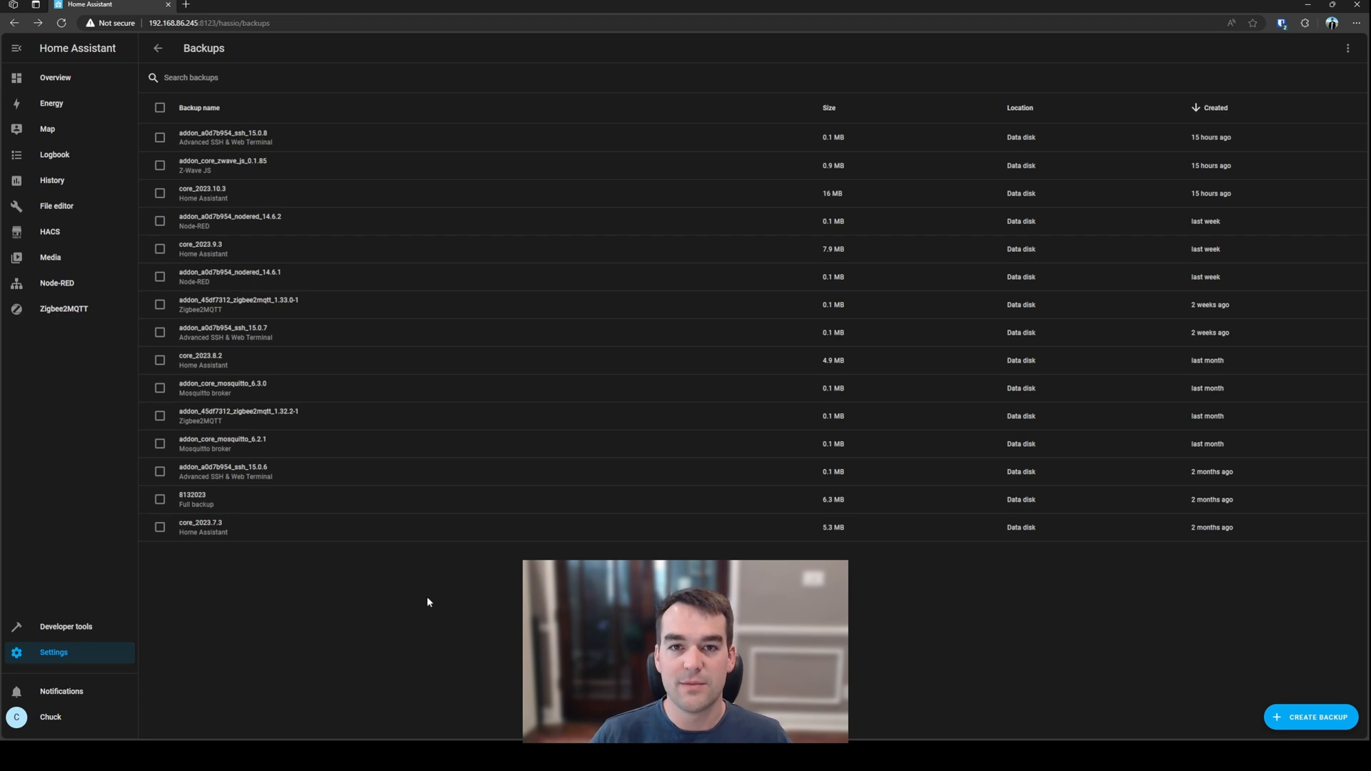
mouse_move(1003, 621)
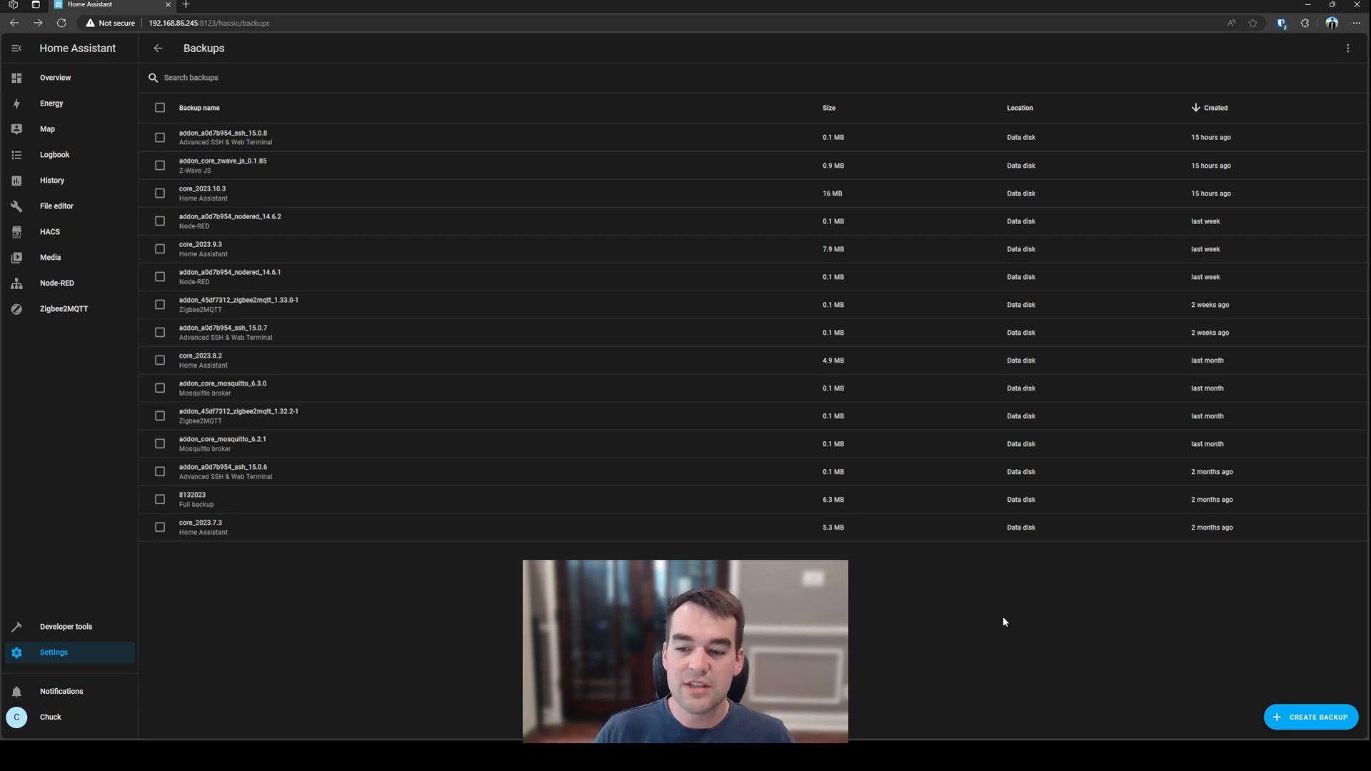
Open and dismiss the Create Backup form and the default backup location dialog unchanged
click(1310, 717)
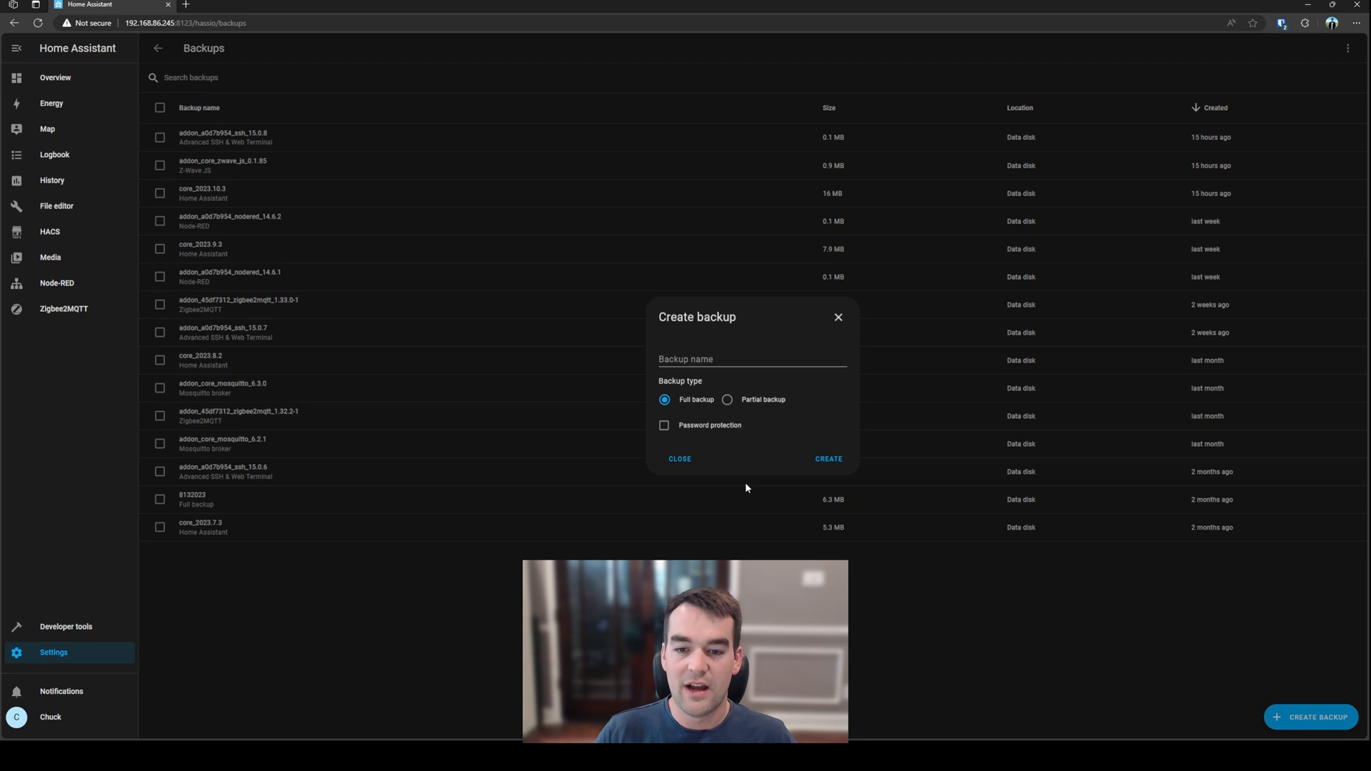
click(679, 459)
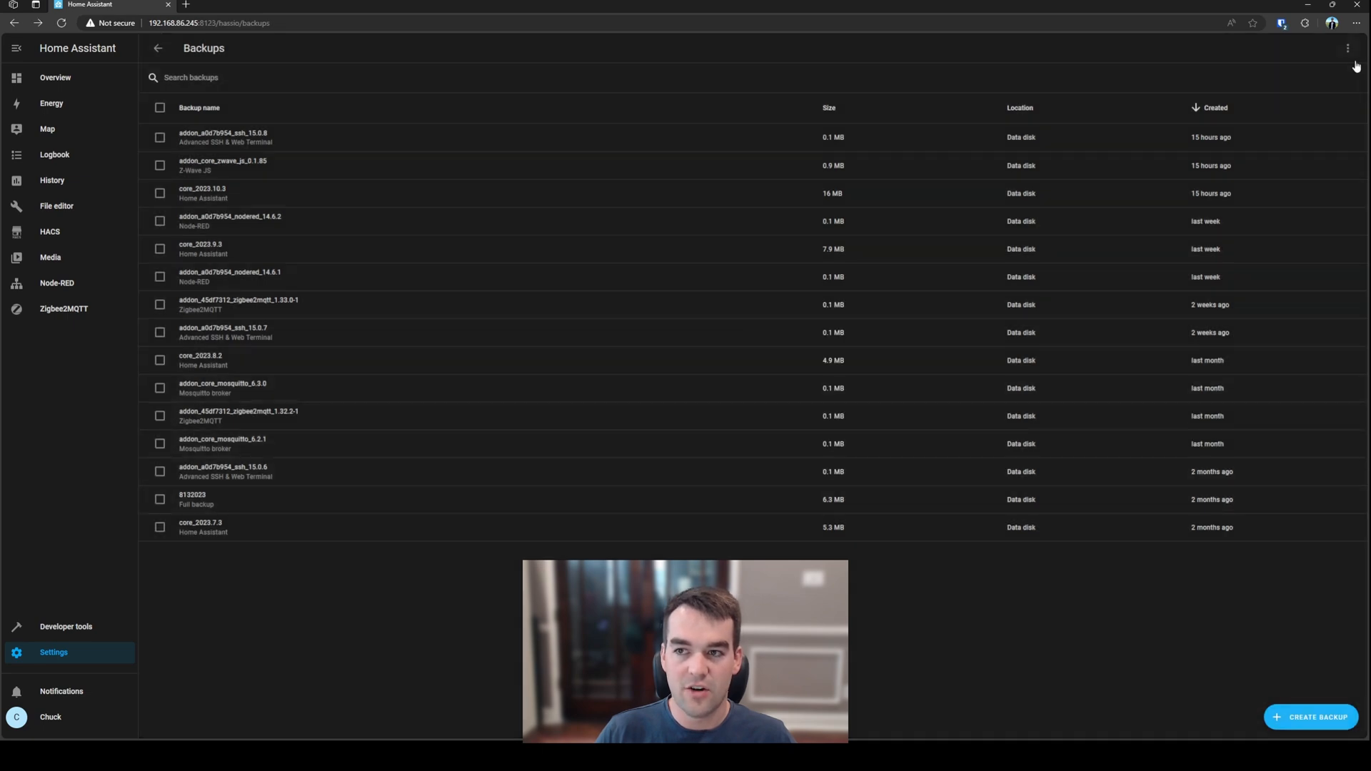
mouse_move(1030, 143)
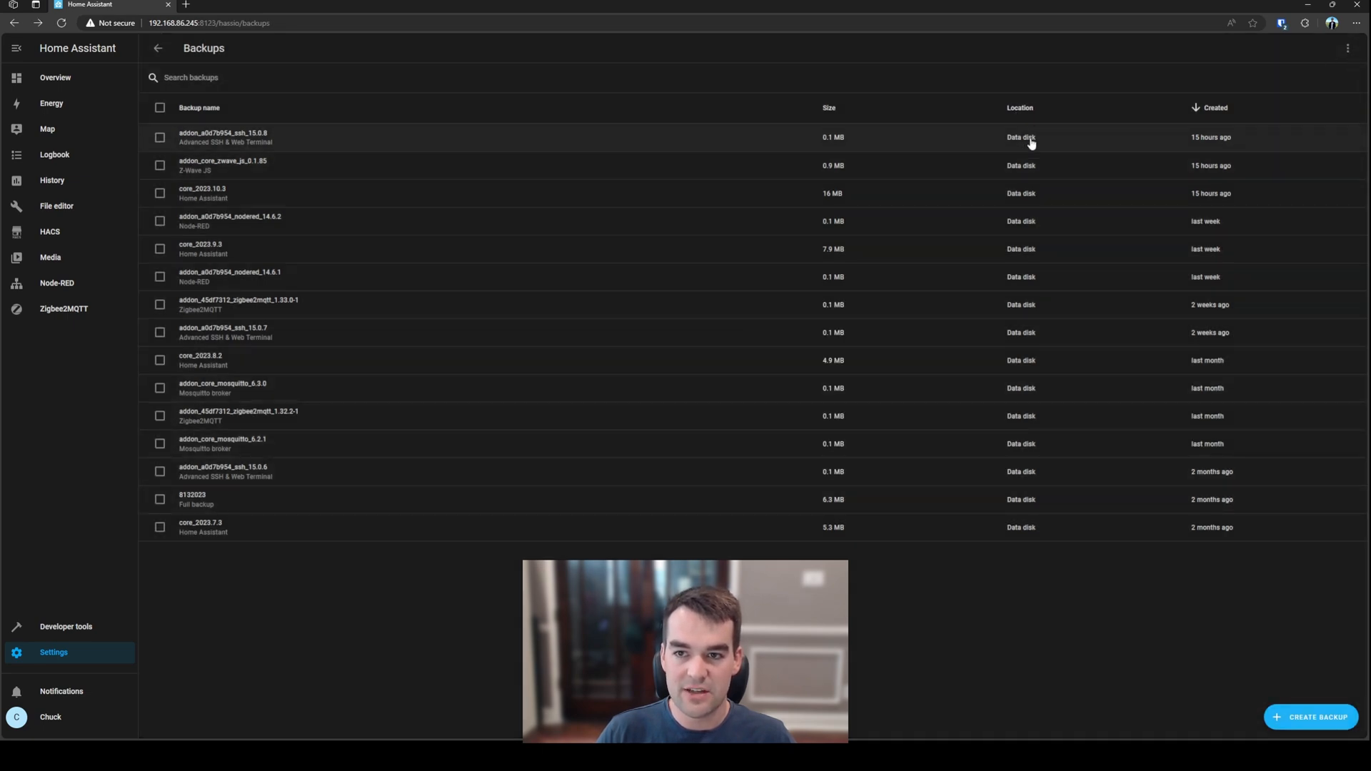
click(1348, 48)
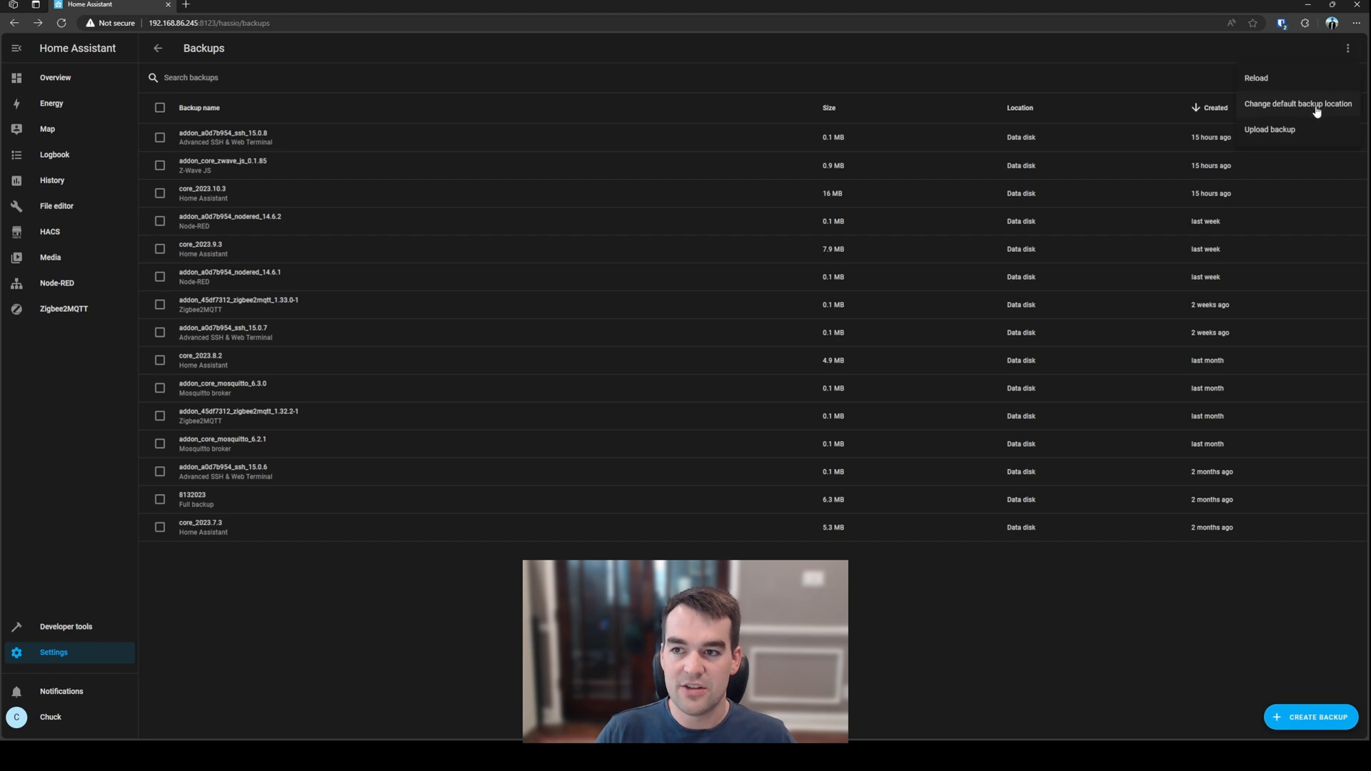
click(1298, 102)
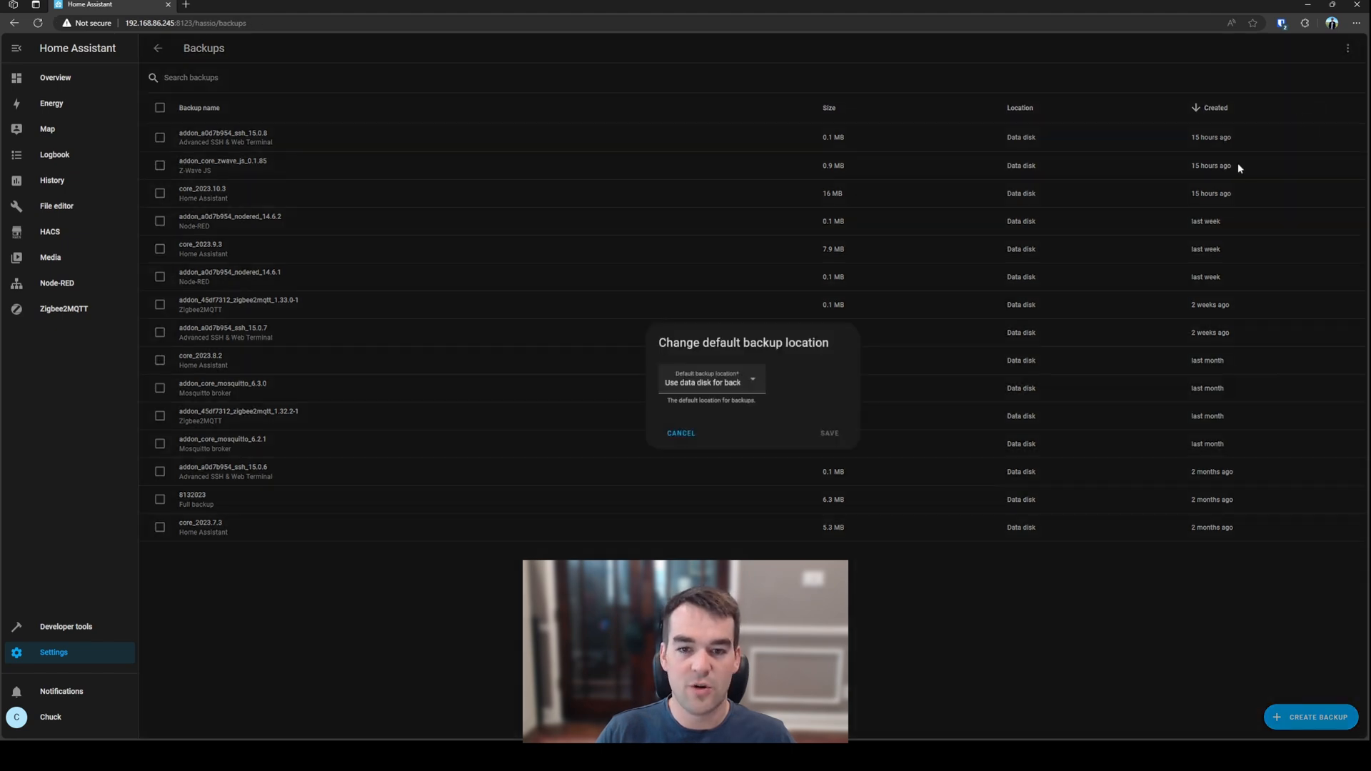
click(680, 433)
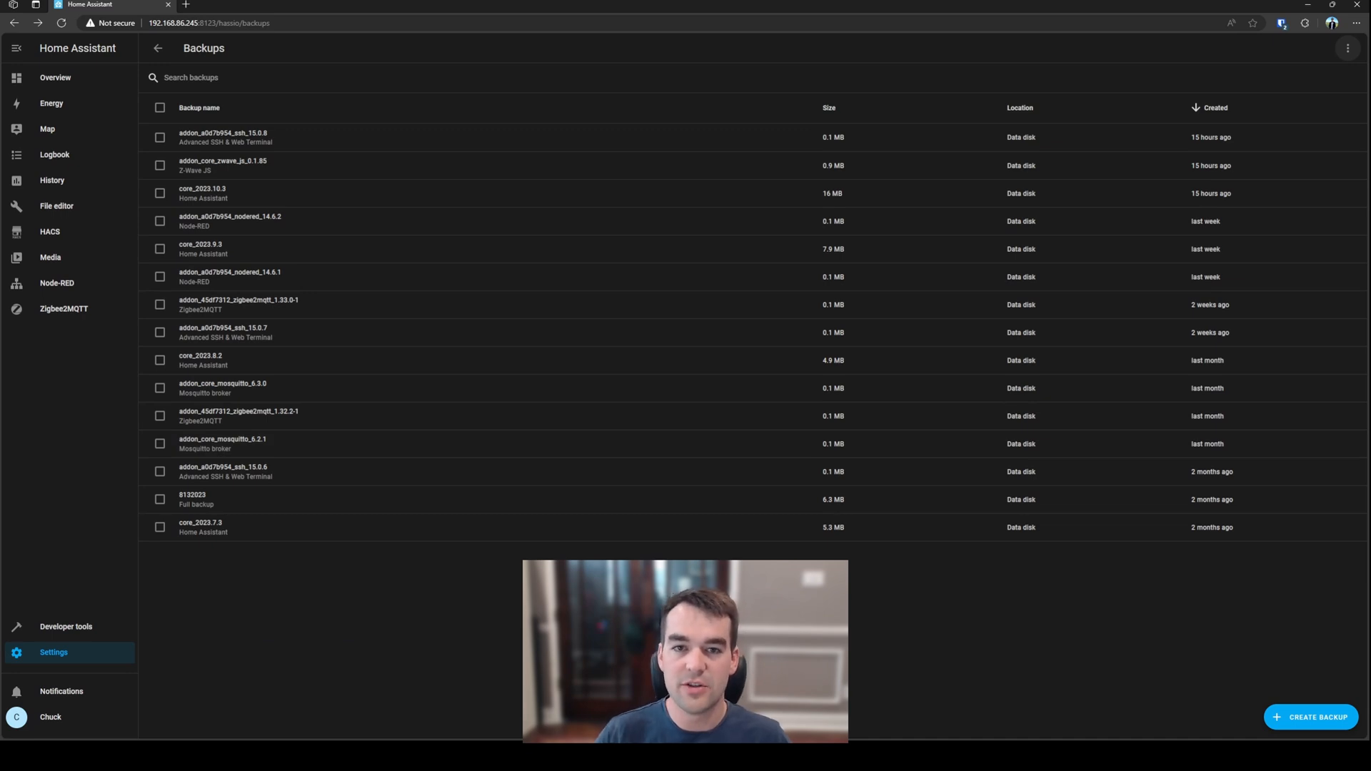
mouse_move(643, 553)
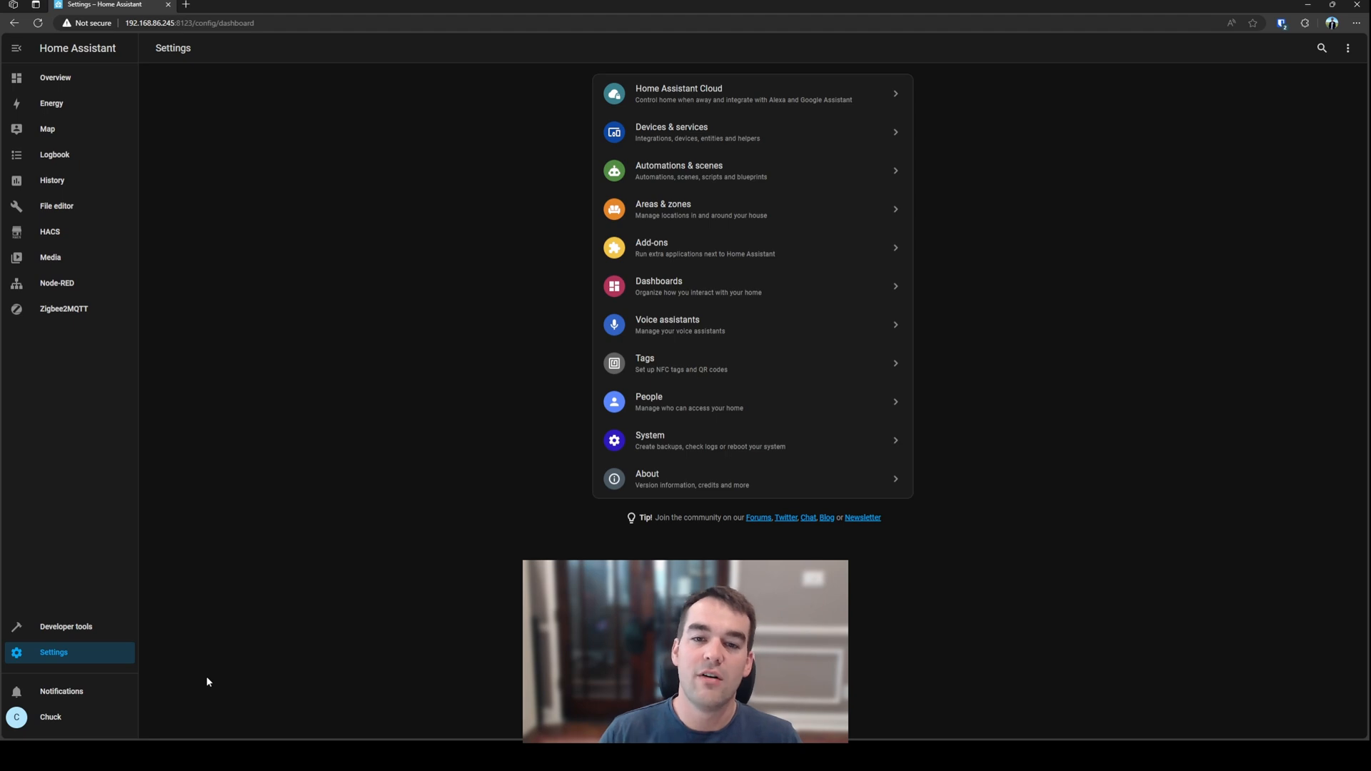
Open Add-ons from the Settings overview
click(652, 248)
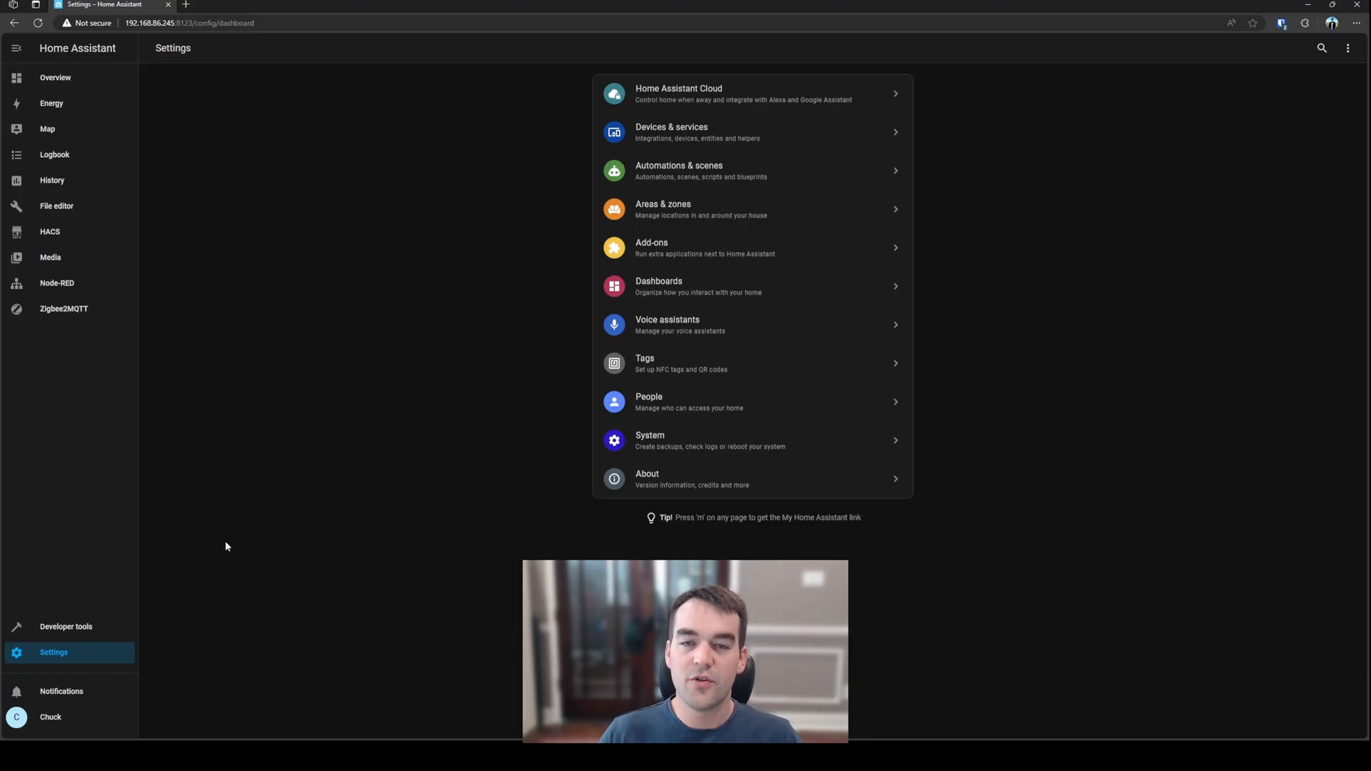
mouse_move(377, 530)
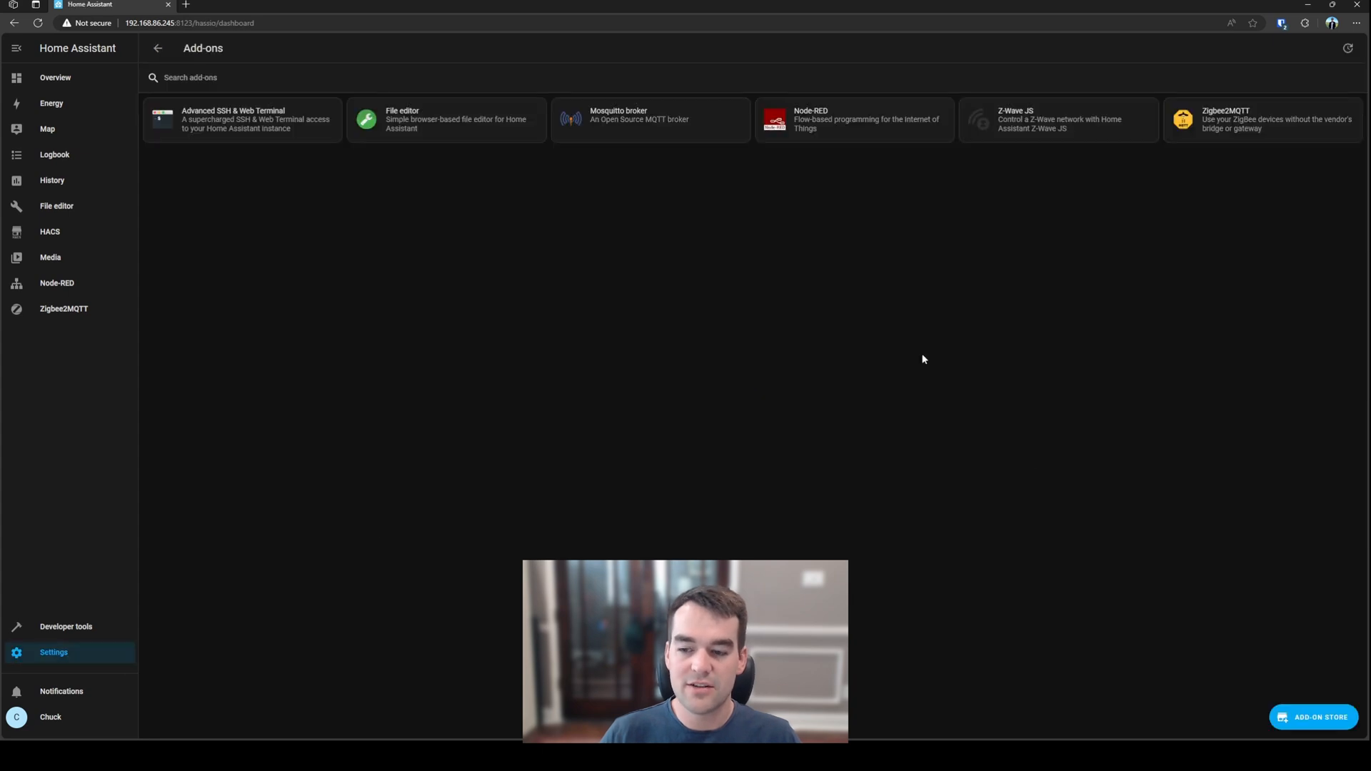
Add the hassio-google-drive-backup repository in Add-on Store and force-reload with Ctrl+Shift+R
click(1313, 717)
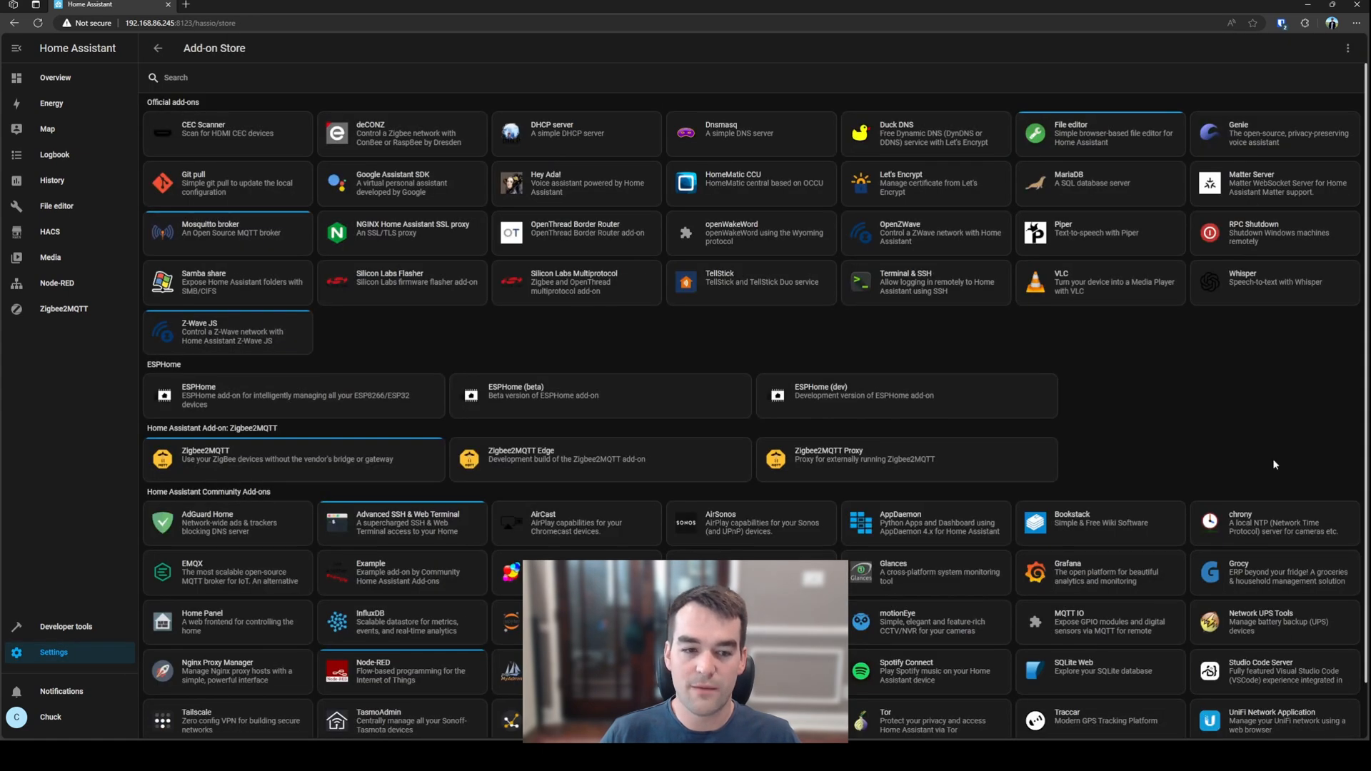
click(1348, 48)
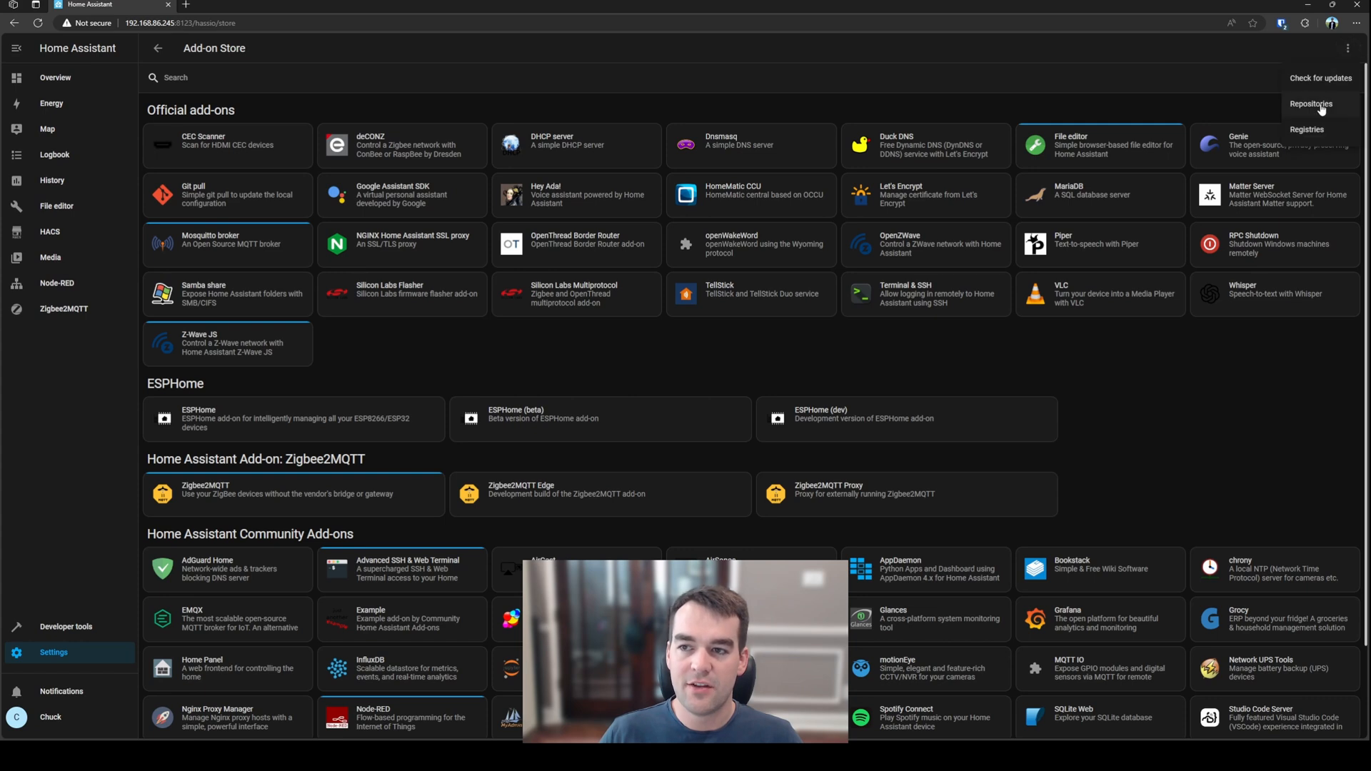
click(1311, 105)
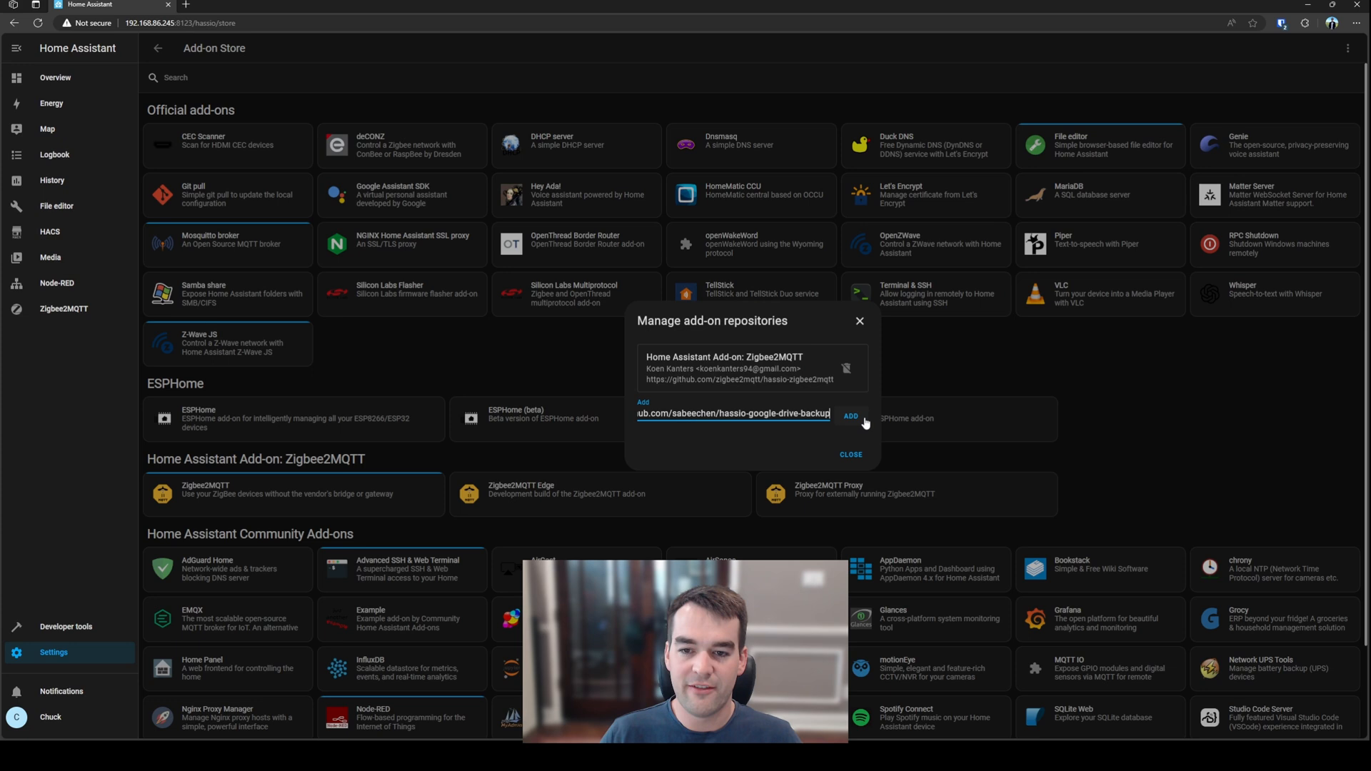
click(850, 455)
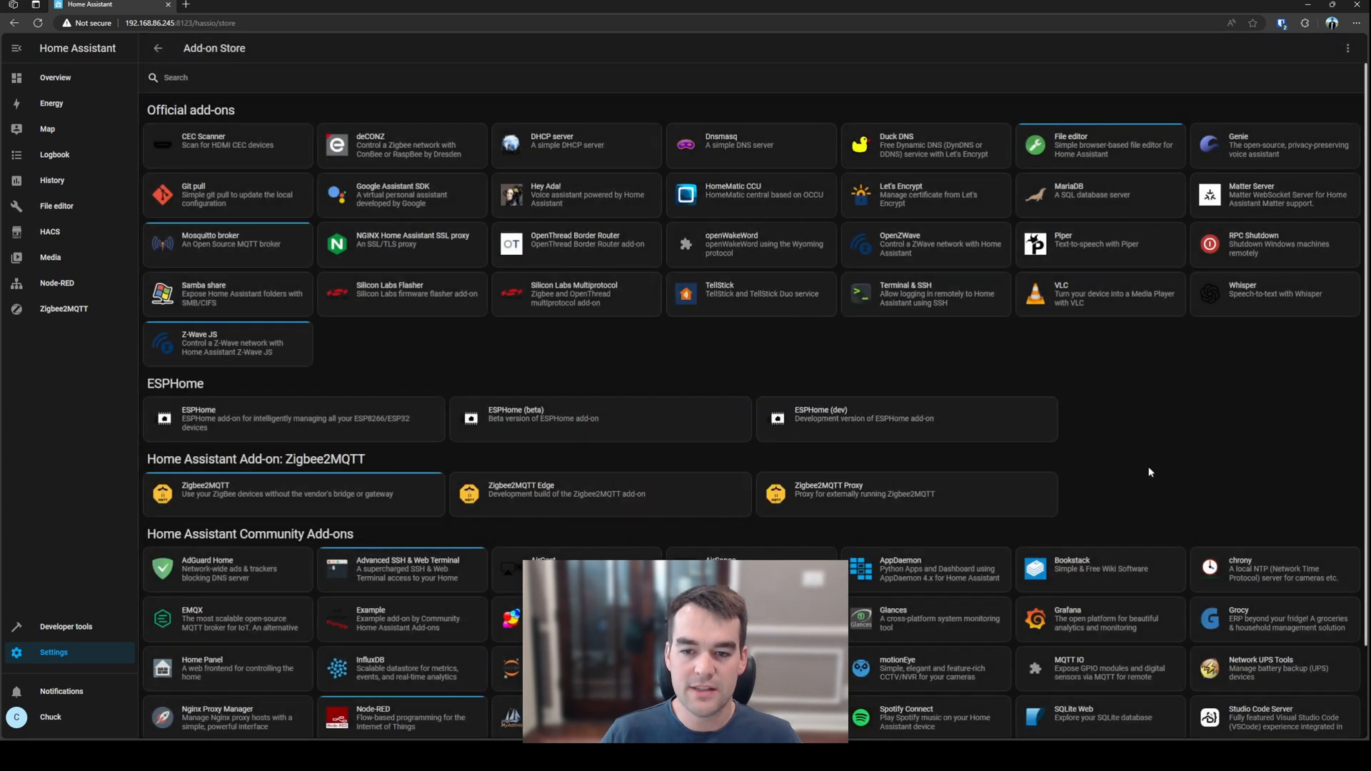
key(Ctrl+Shift+R)
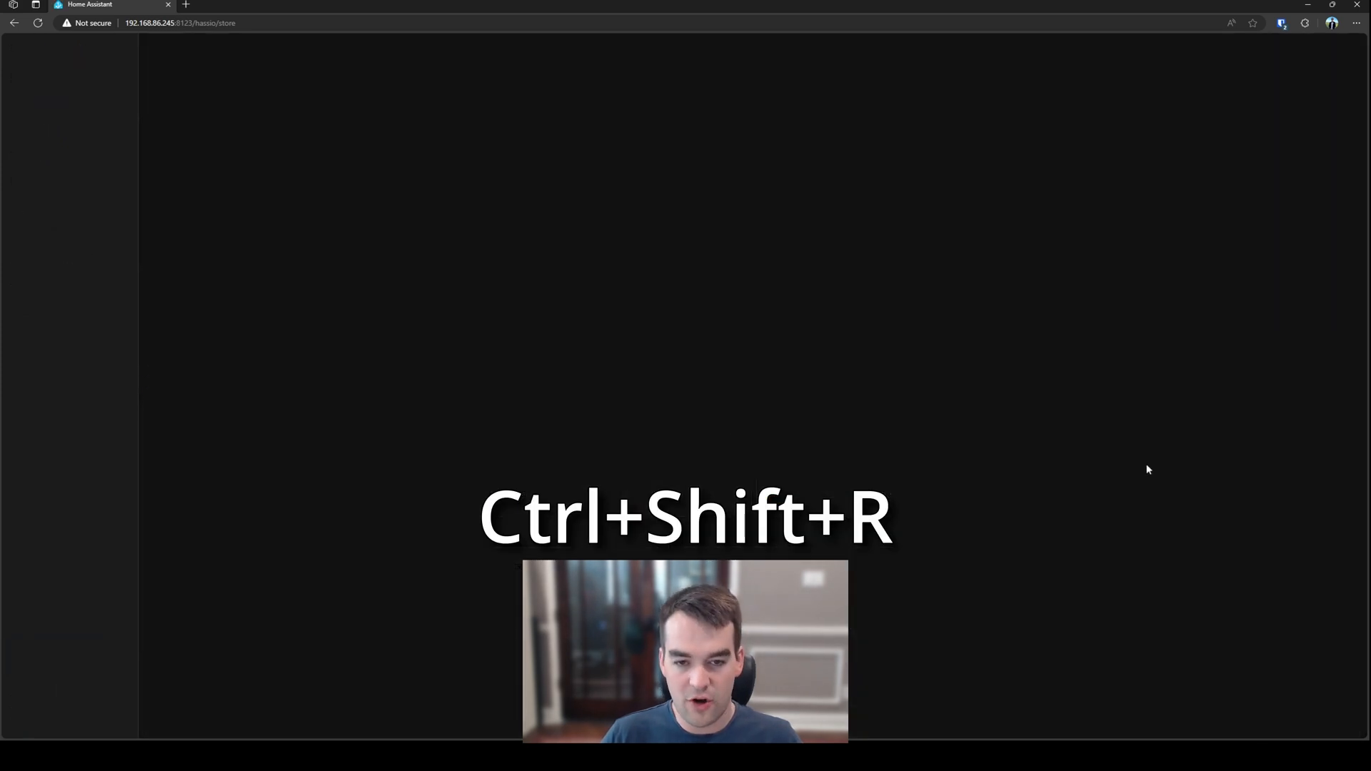
key(Ctrl+Shift+R)
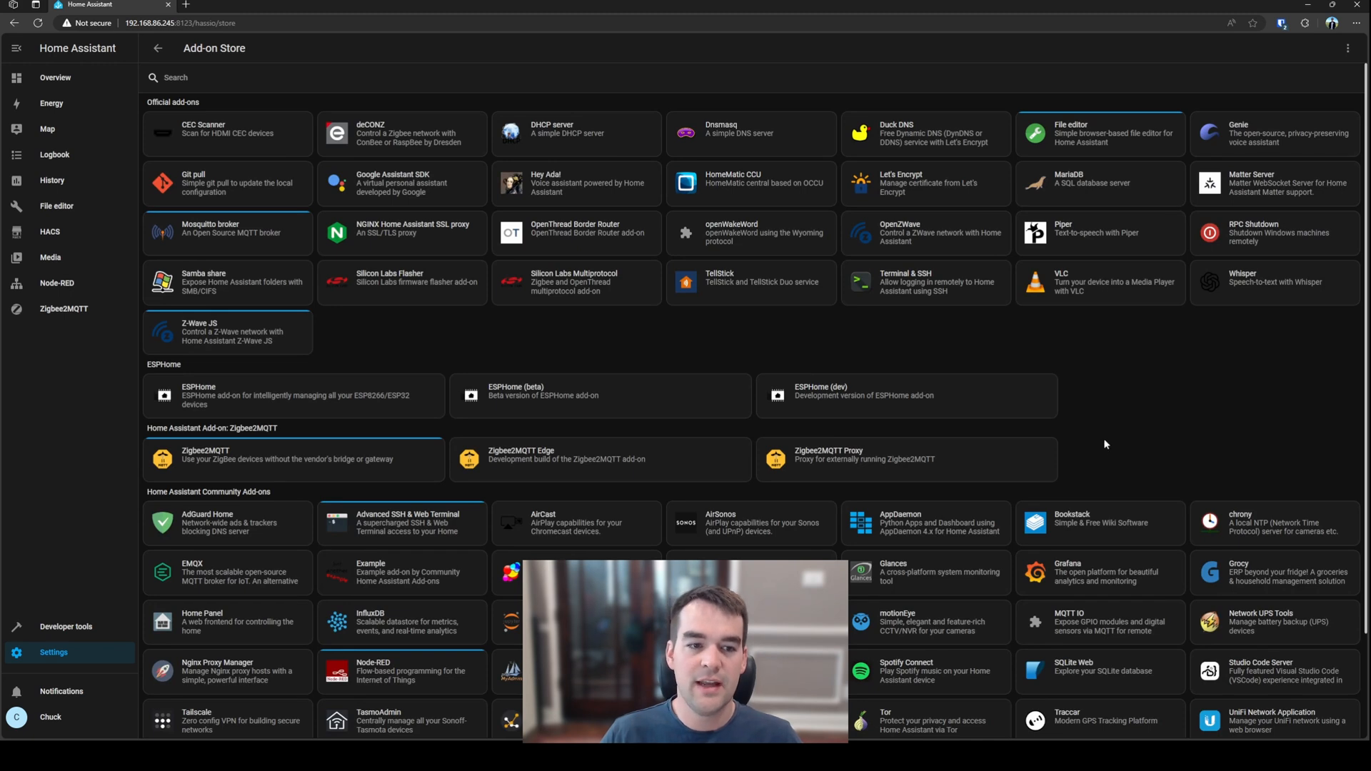
mouse_move(1134, 436)
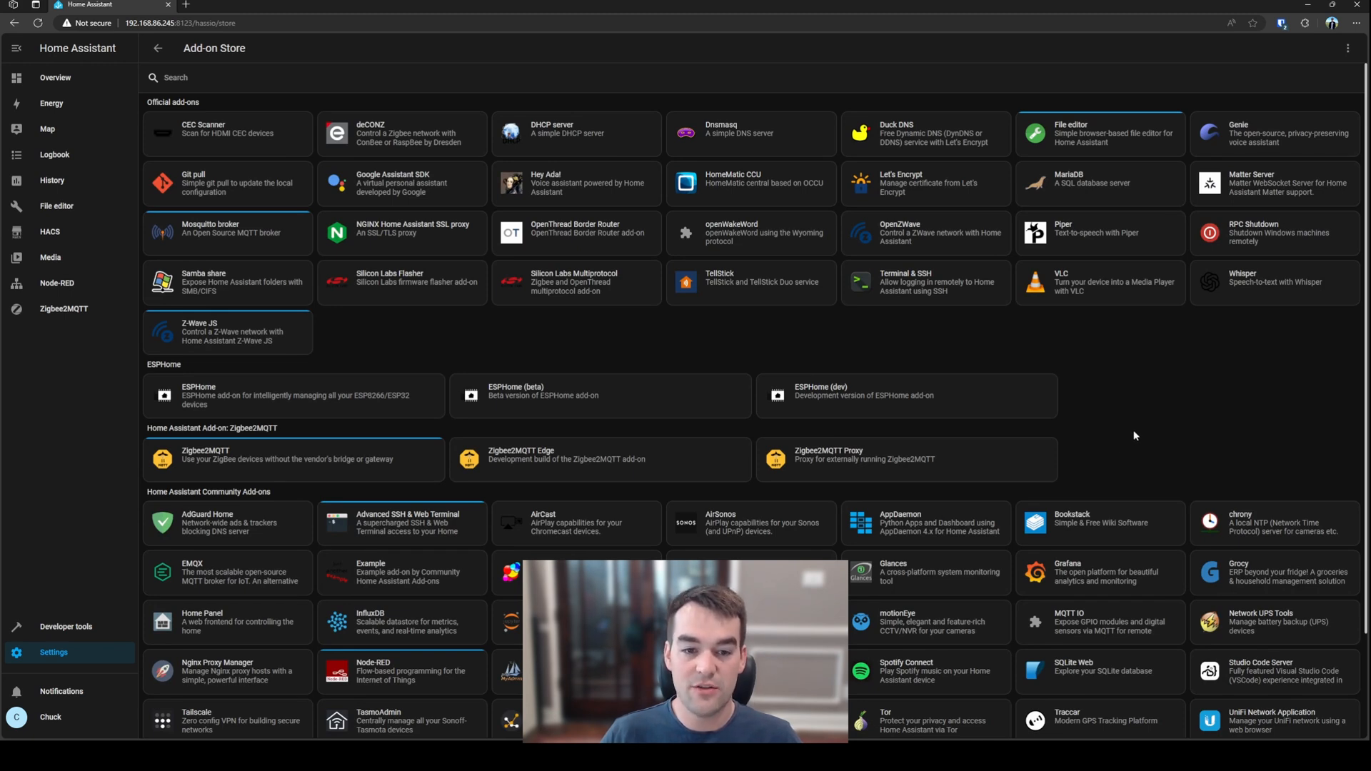
Install the Home Assistant Google Drive Backup add-on from its store page
scroll(down, 3)
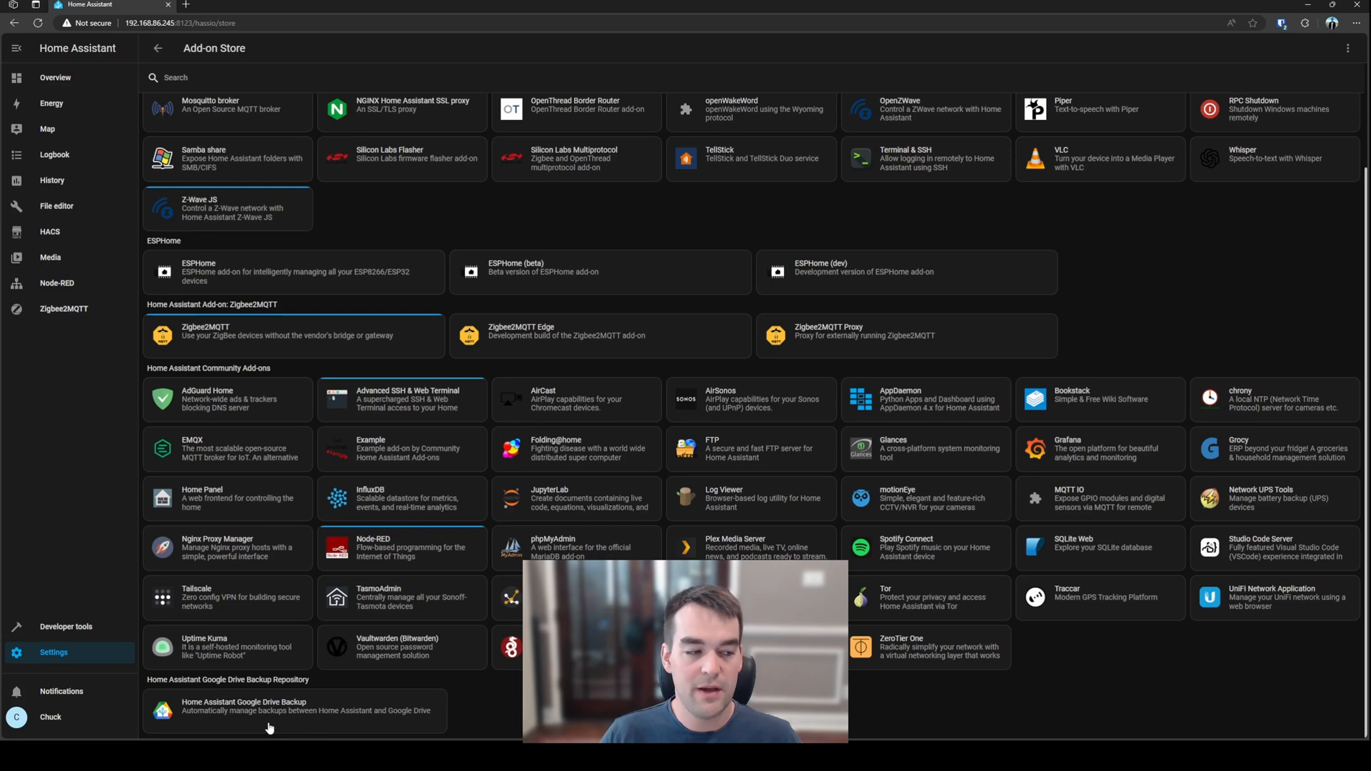
click(272, 710)
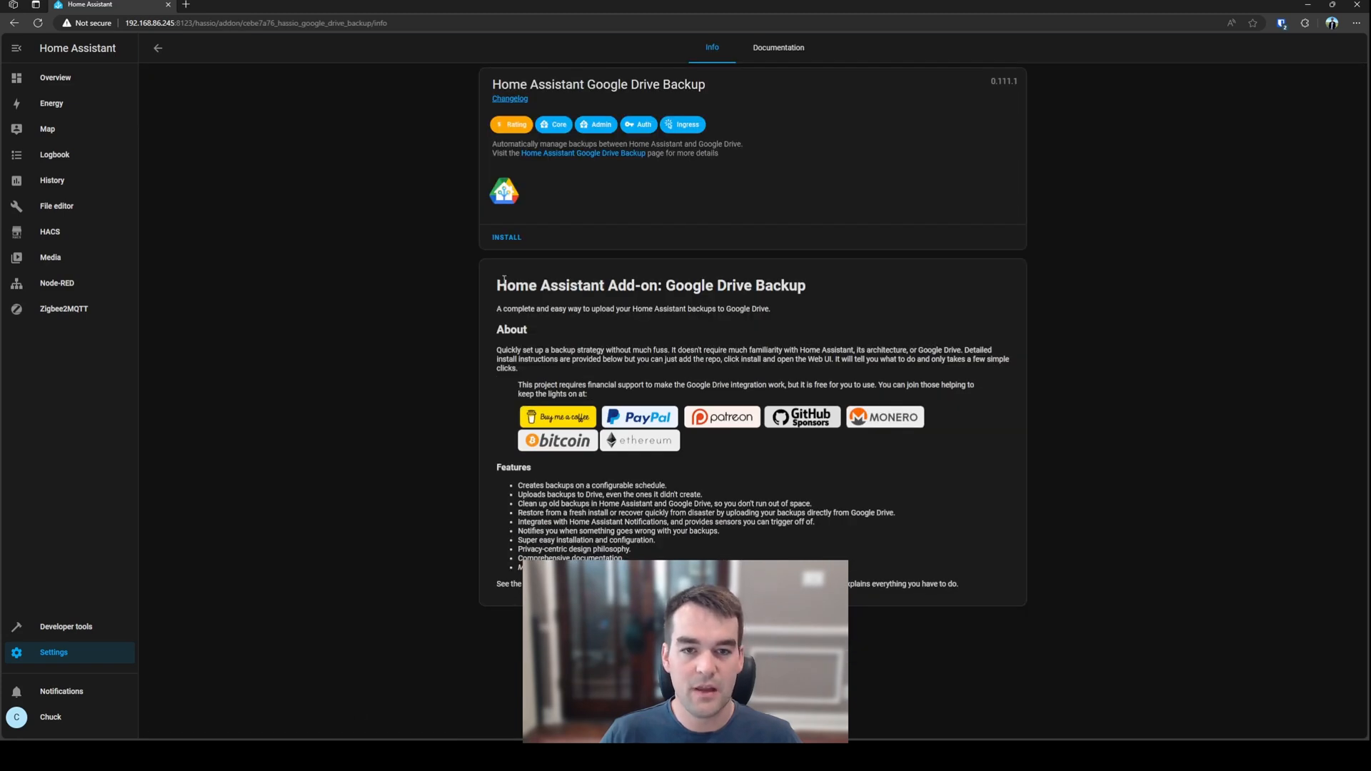
click(507, 238)
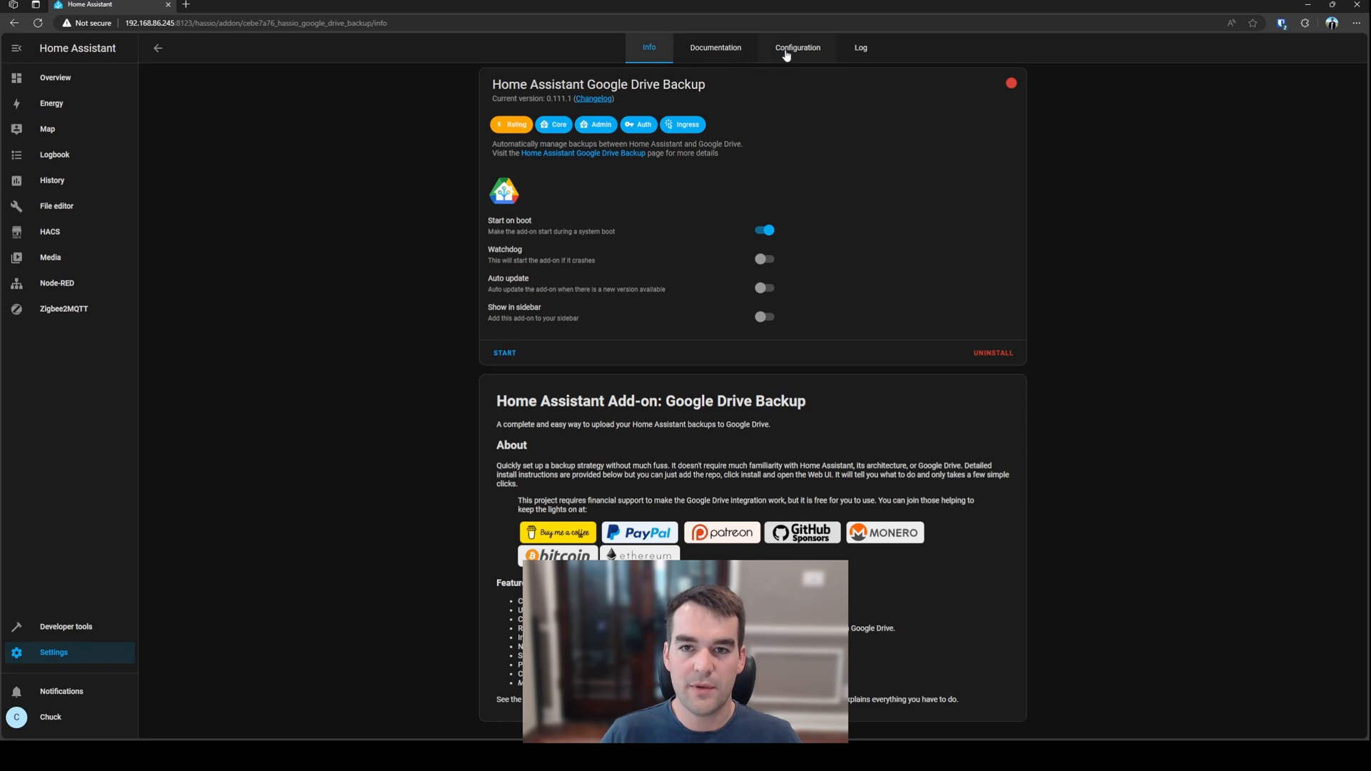
Review the add-on's Configuration options, then open its Web UI Get Started page
click(797, 47)
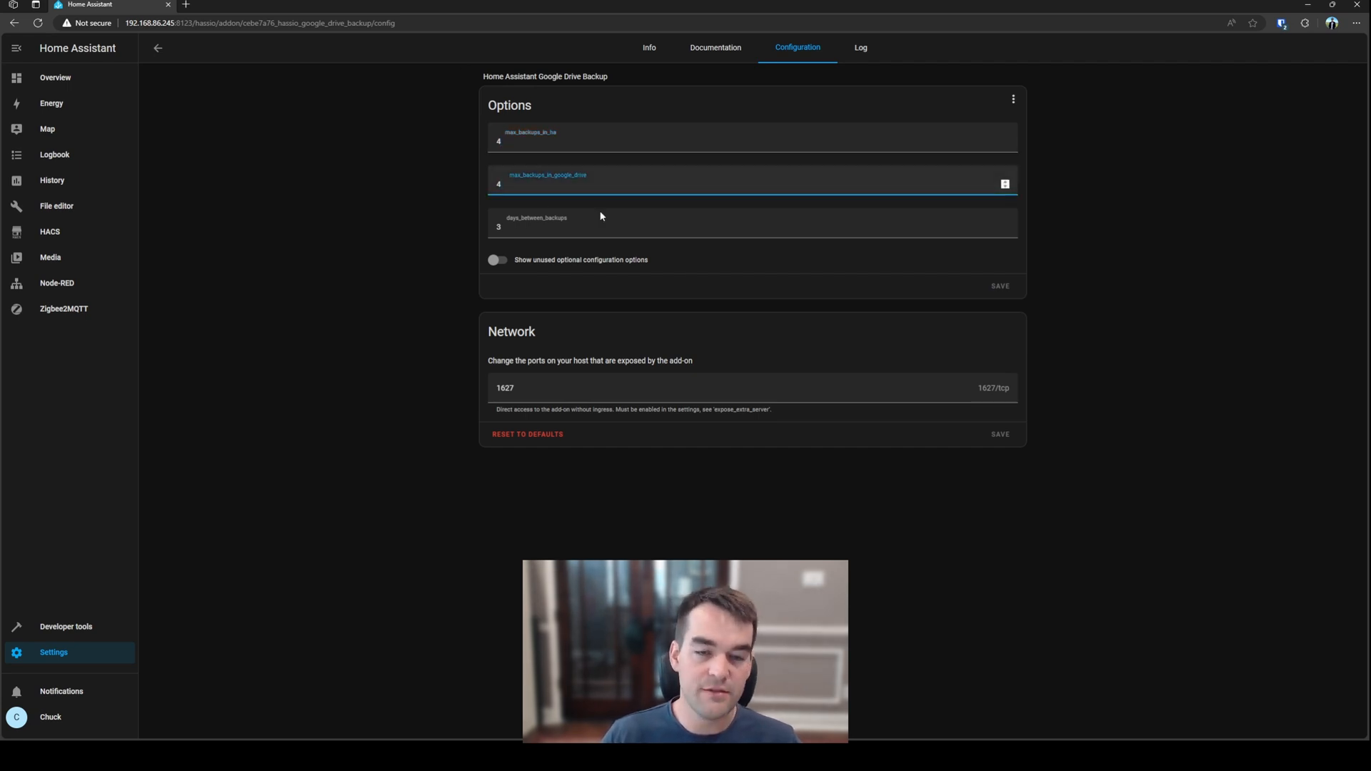
click(612, 227)
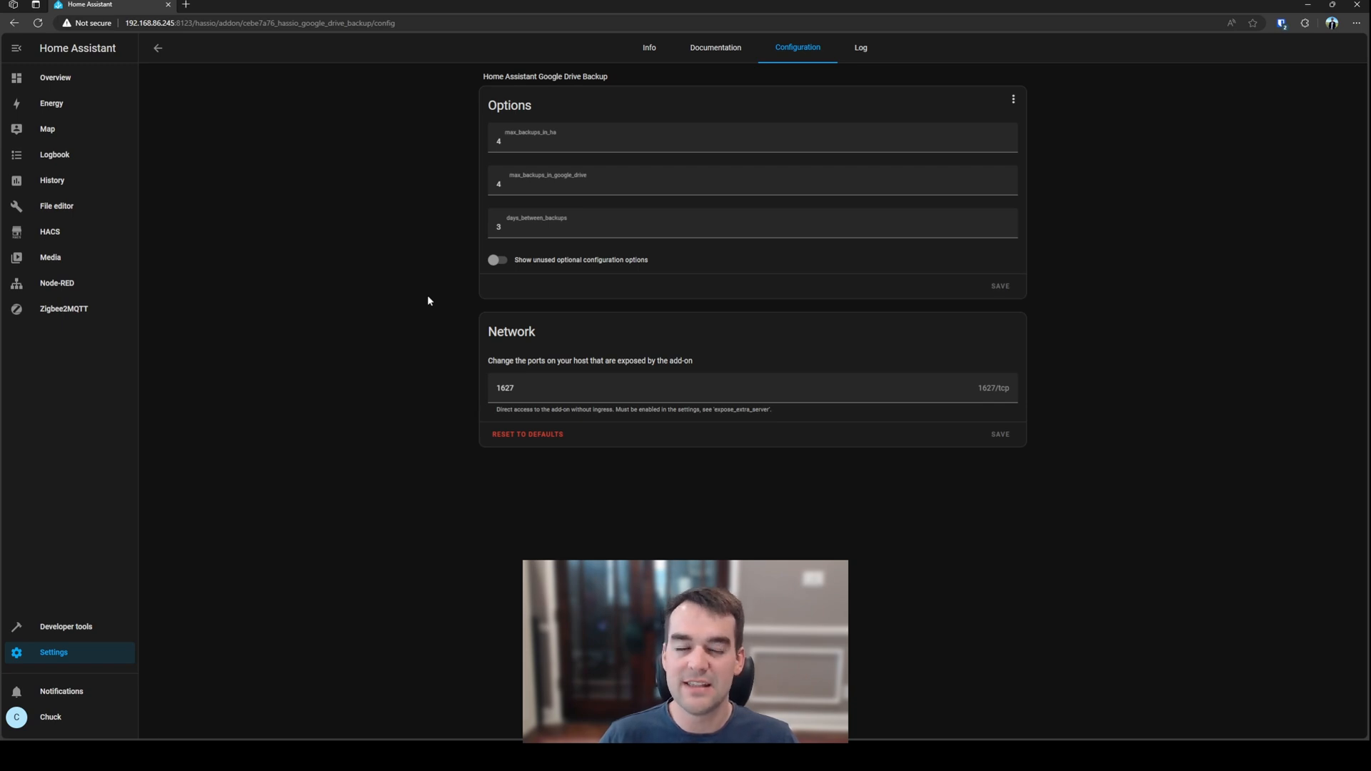
mouse_move(514, 284)
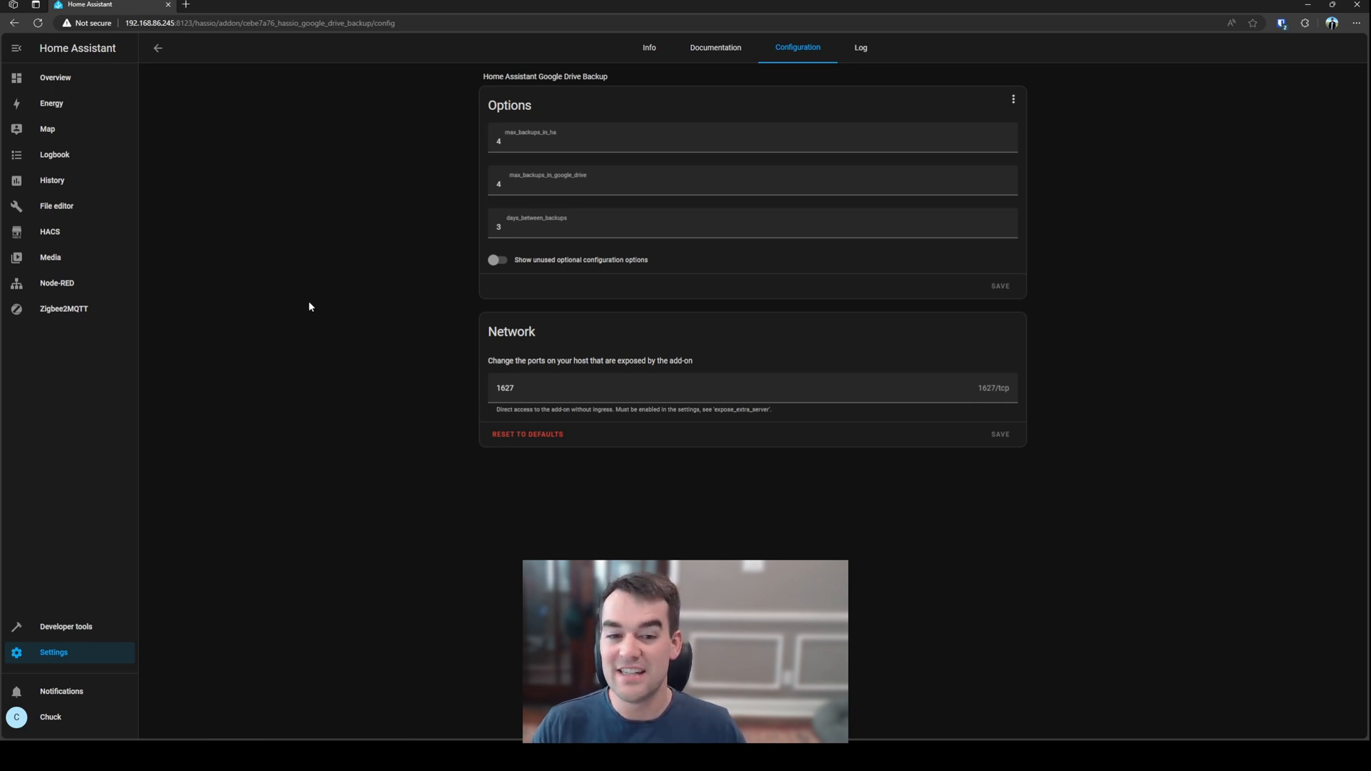
click(649, 47)
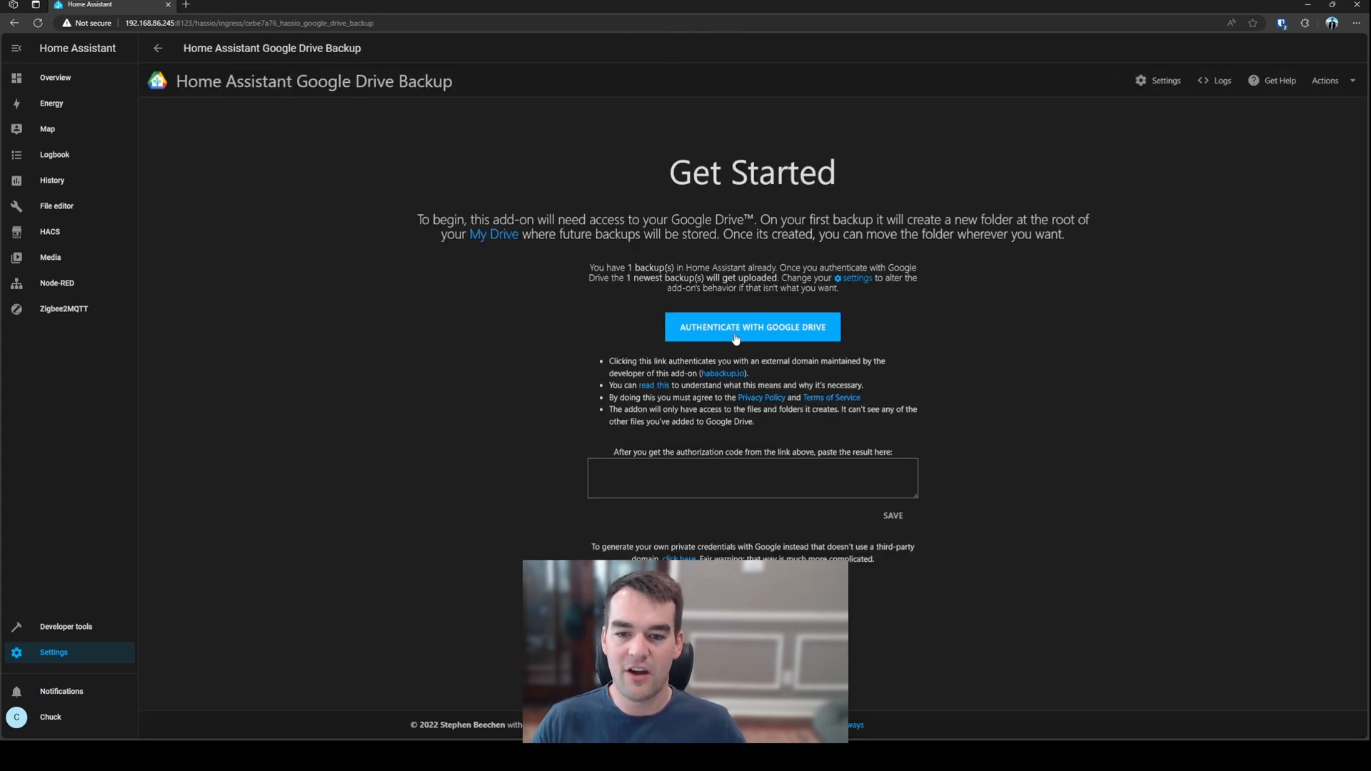
Authenticate with Google Drive and save the pasted authorization code
click(752, 327)
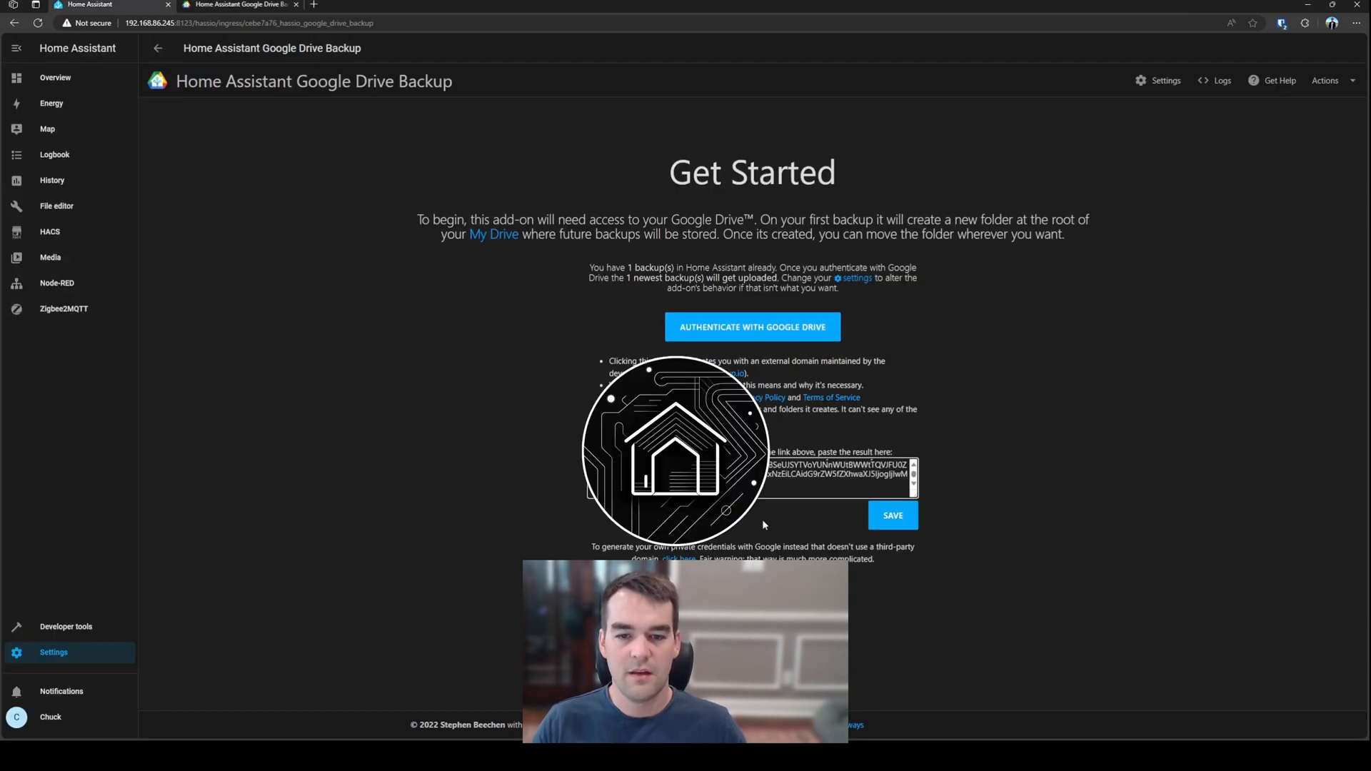
click(893, 515)
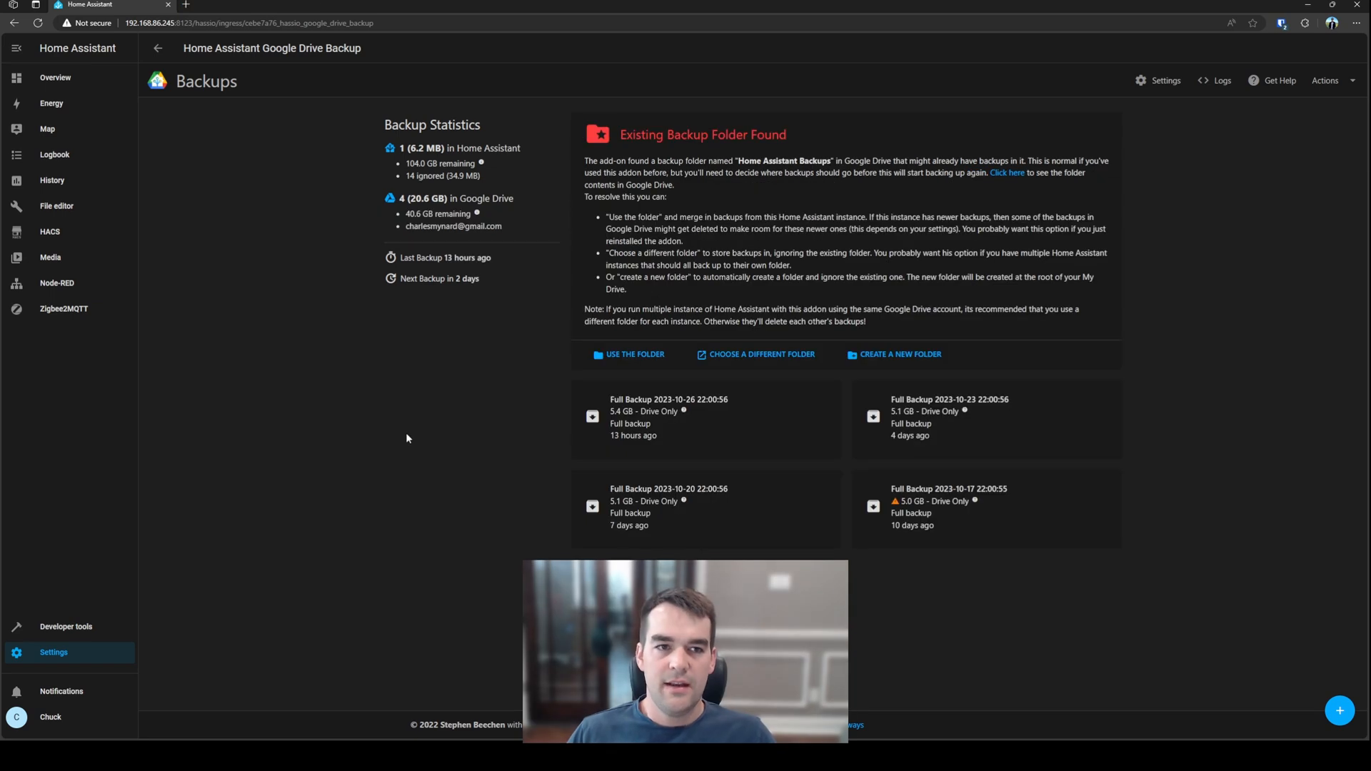
mouse_move(429, 414)
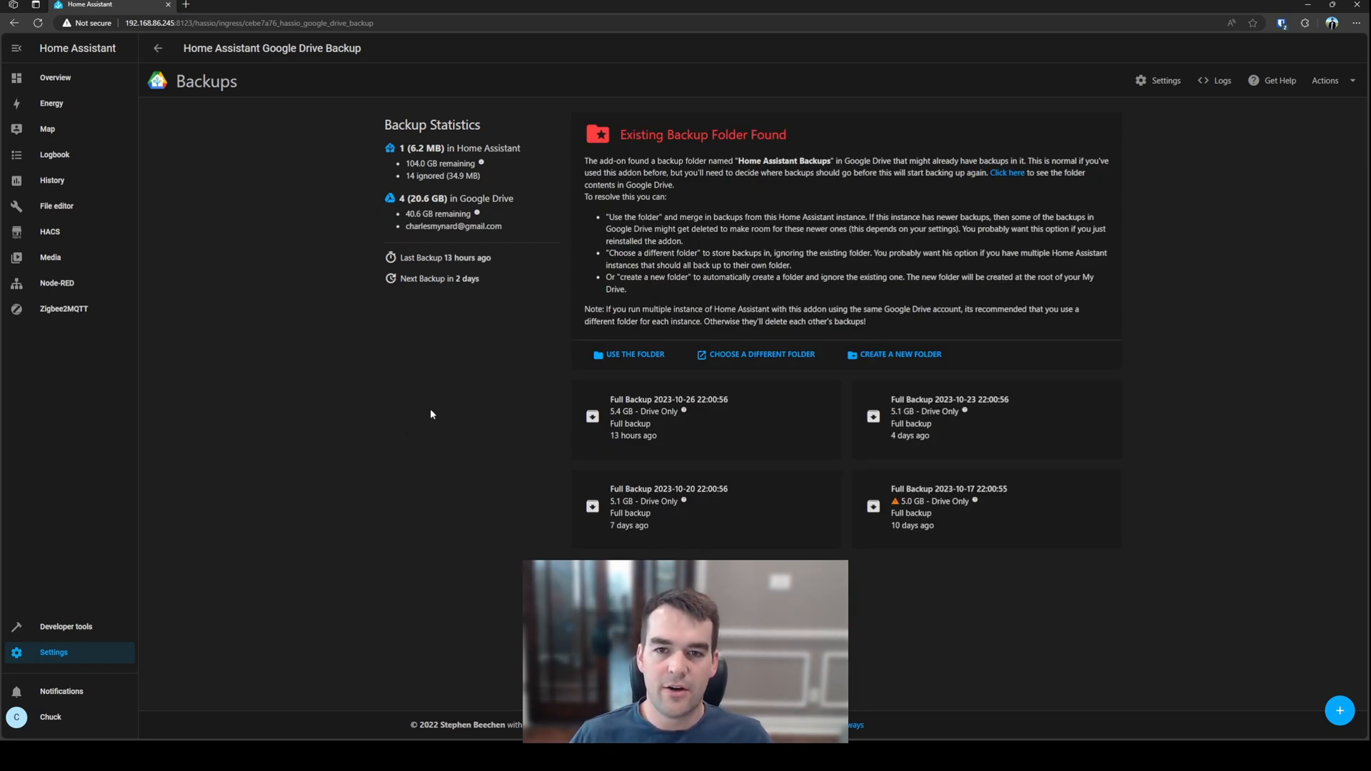
Create a new Drive backup folder, check the Home Assistant Backups folders in Drive, return
double_click(703, 135)
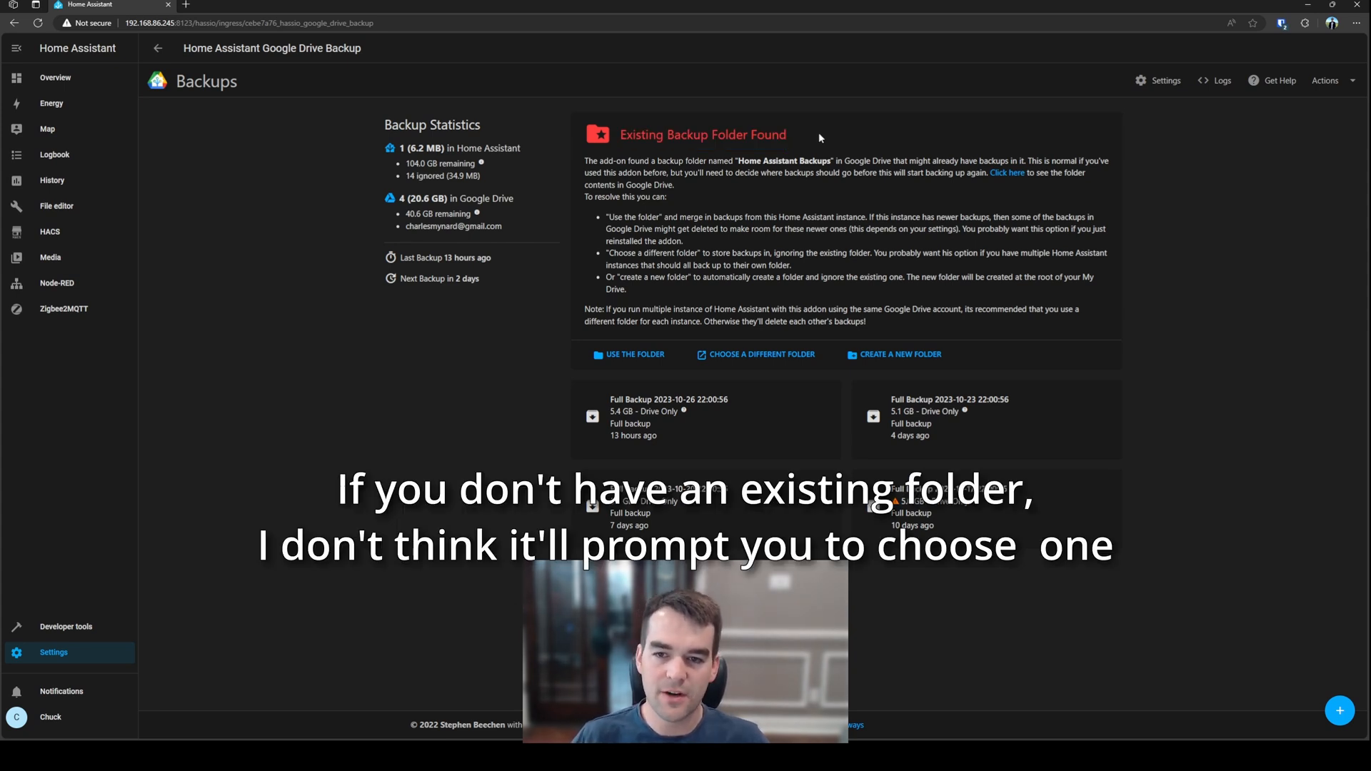
click(635, 354)
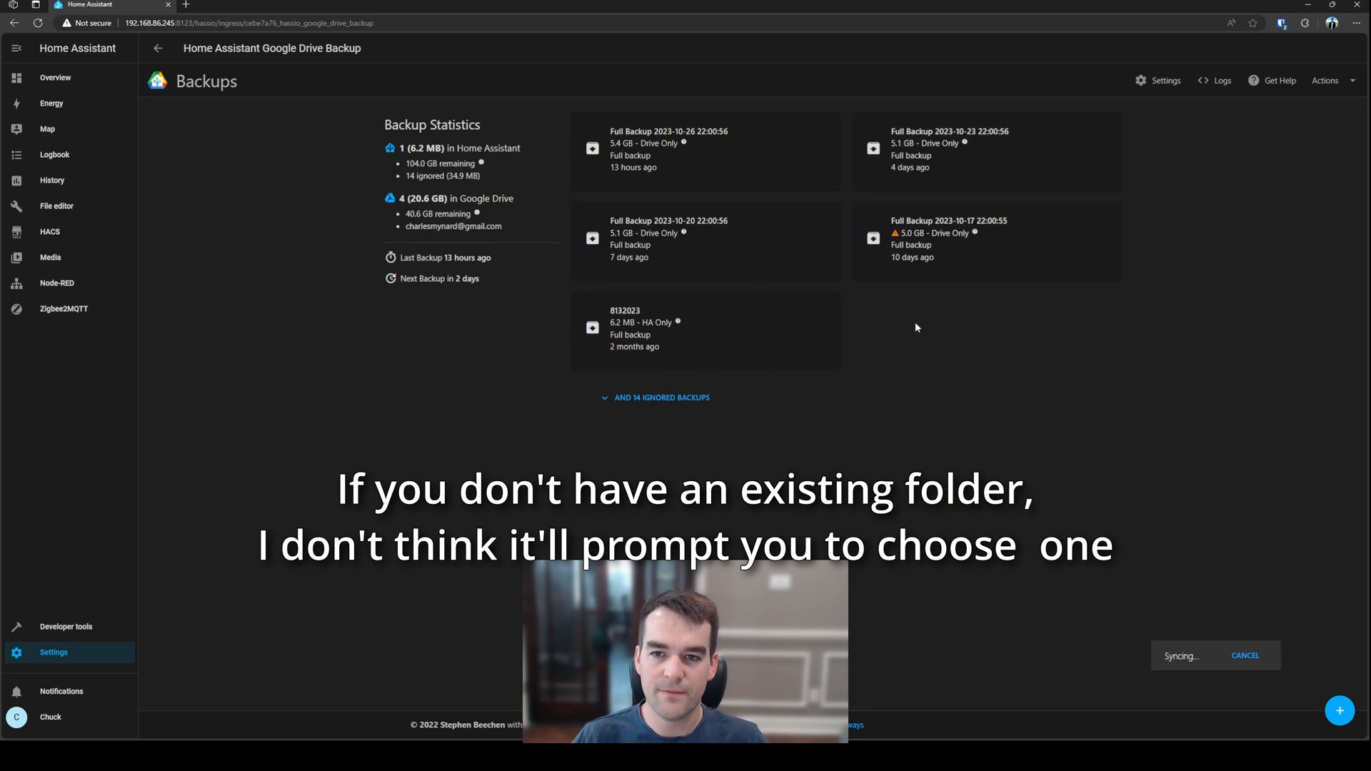
click(236, 4)
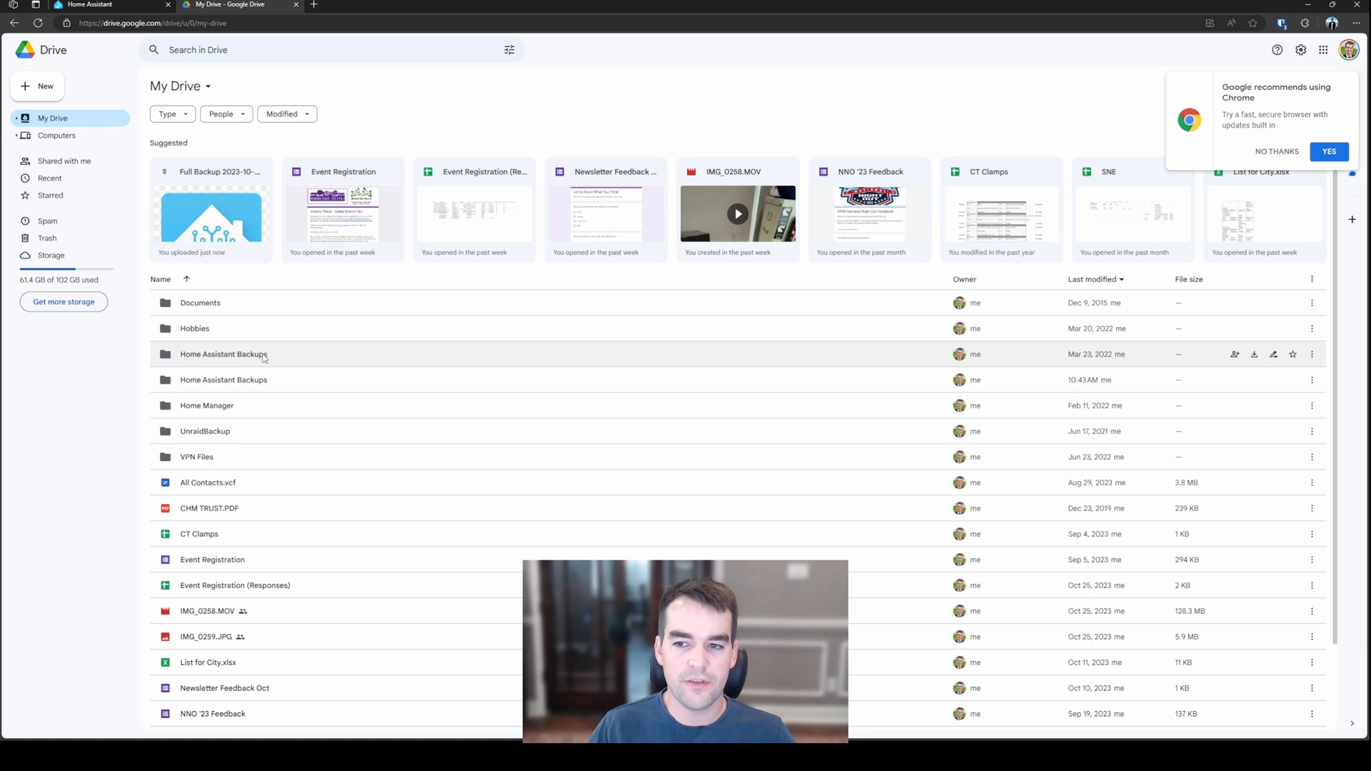
click(223, 355)
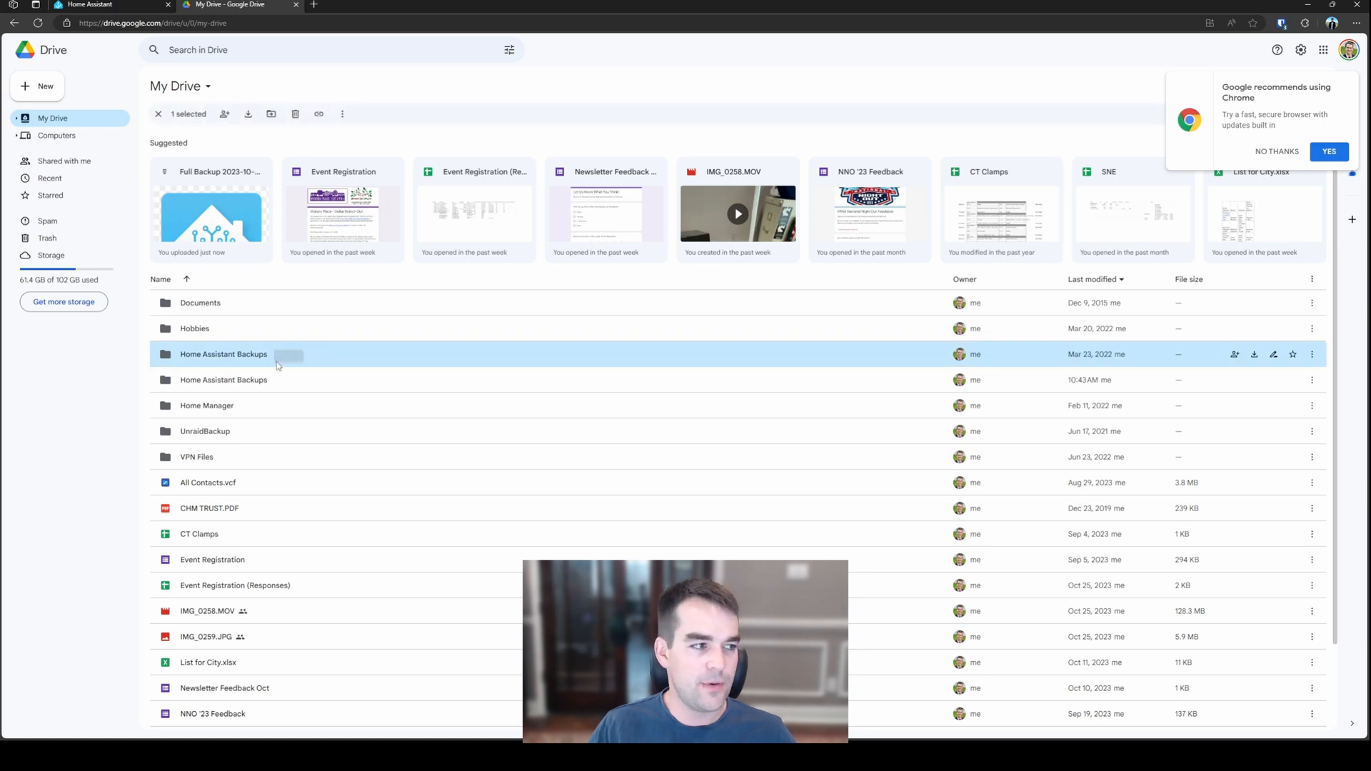
click(223, 380)
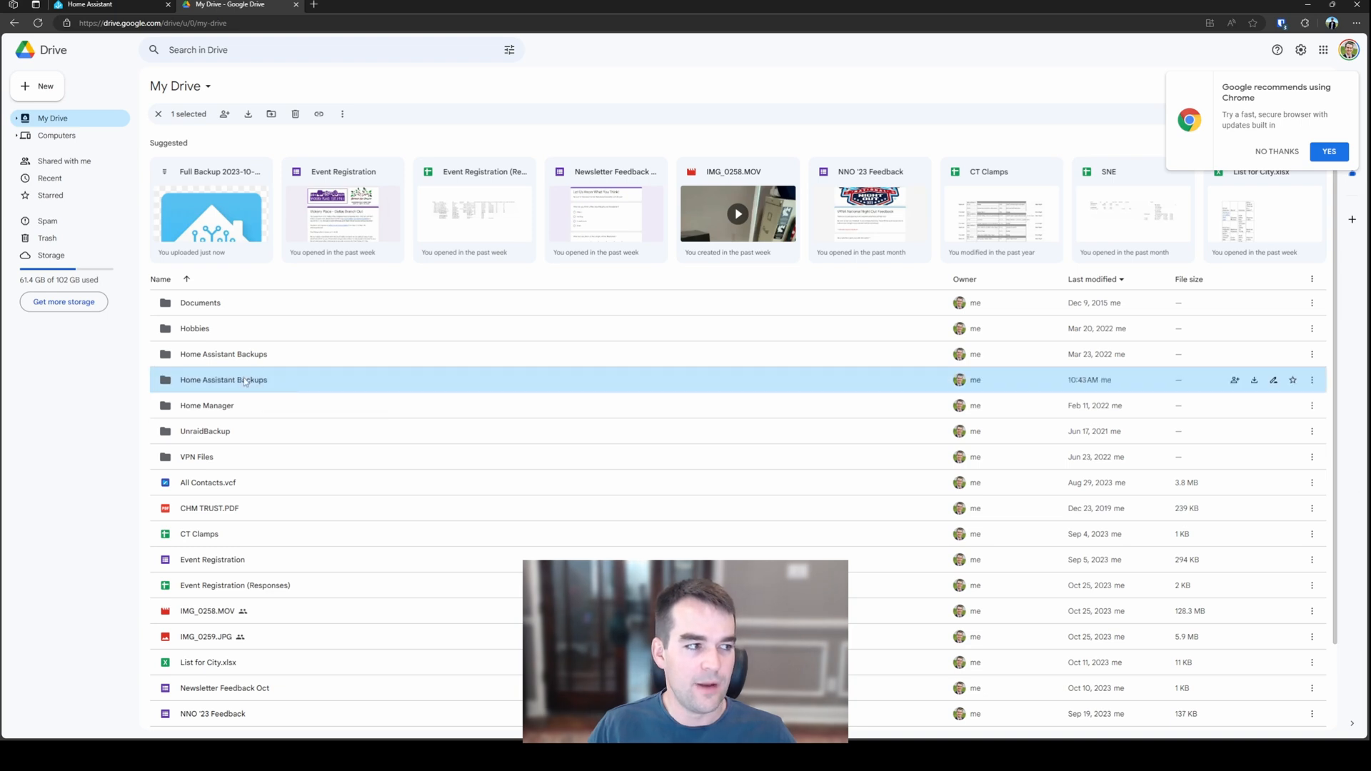
click(109, 5)
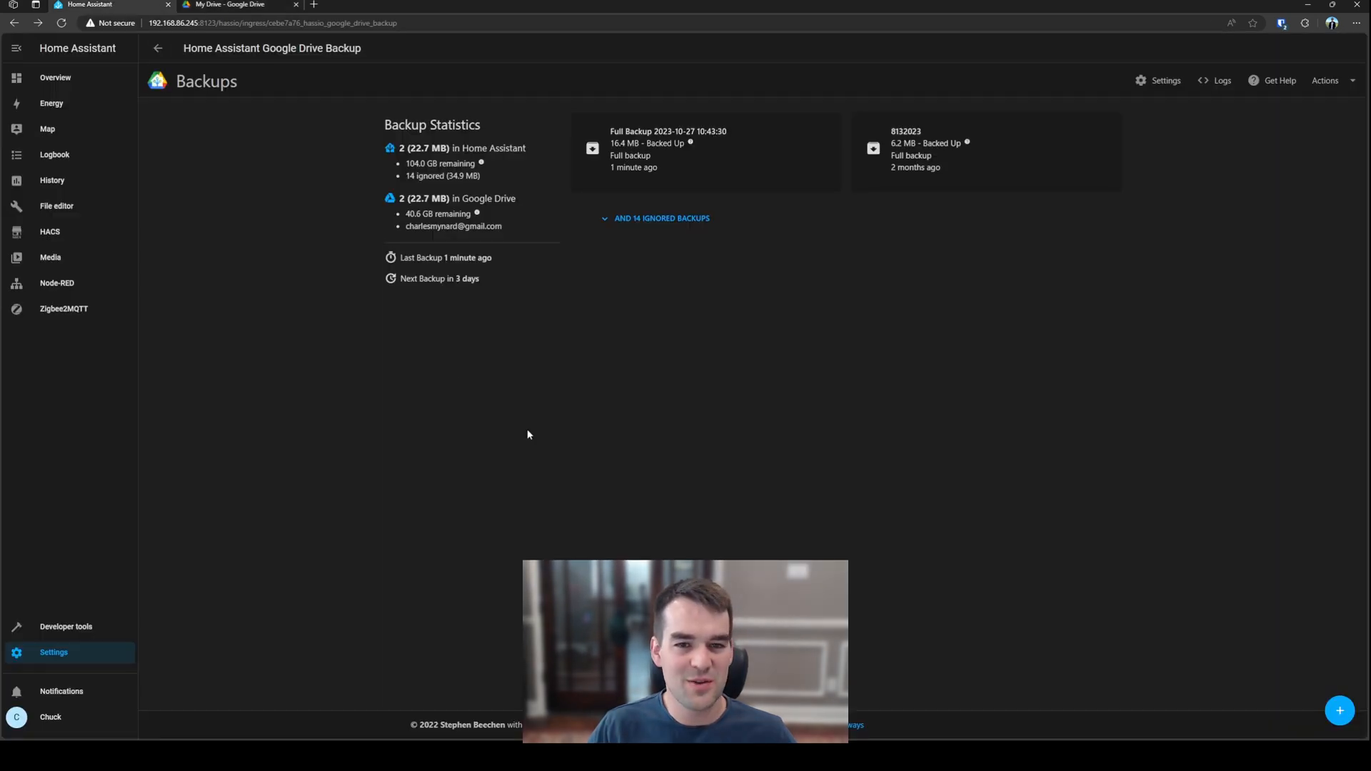
mouse_move(1141, 275)
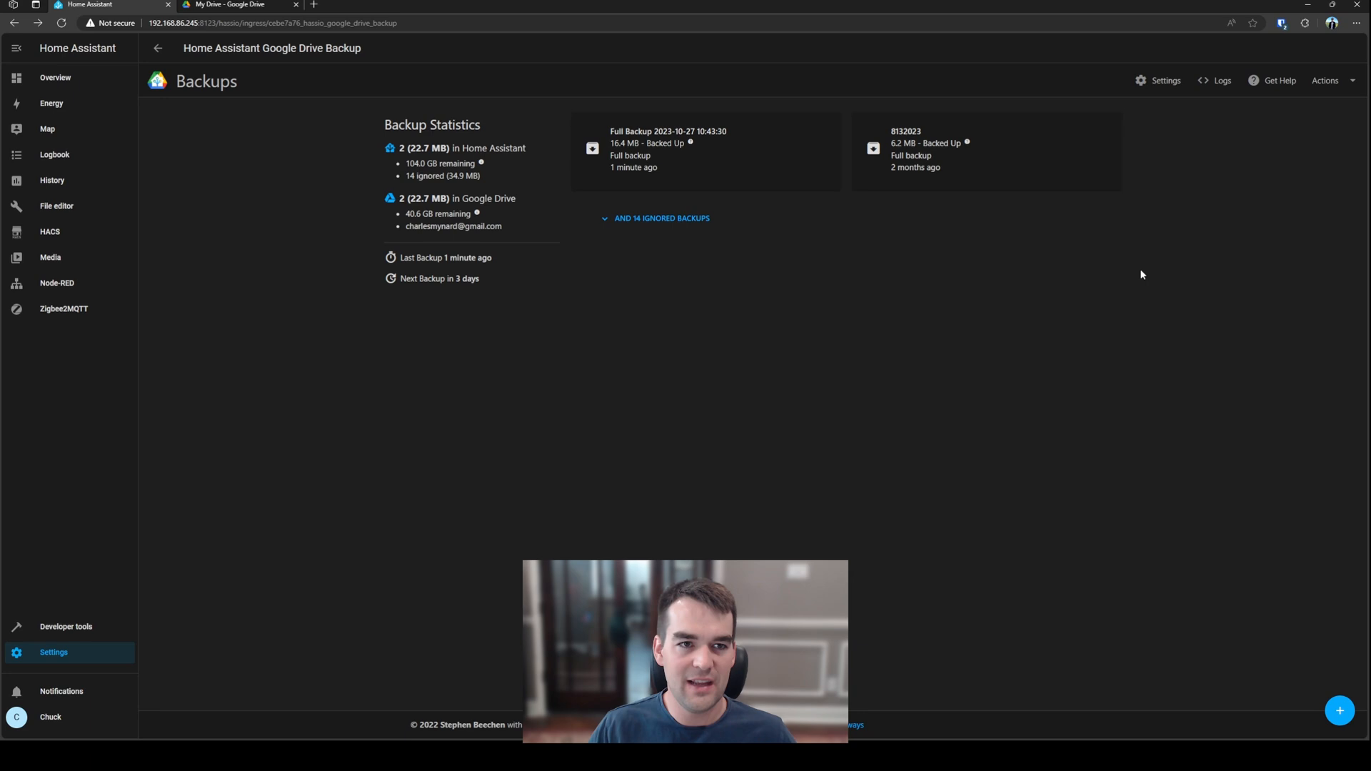
Open the Google Drive Backup add-on's Settings from its top bar
click(1165, 79)
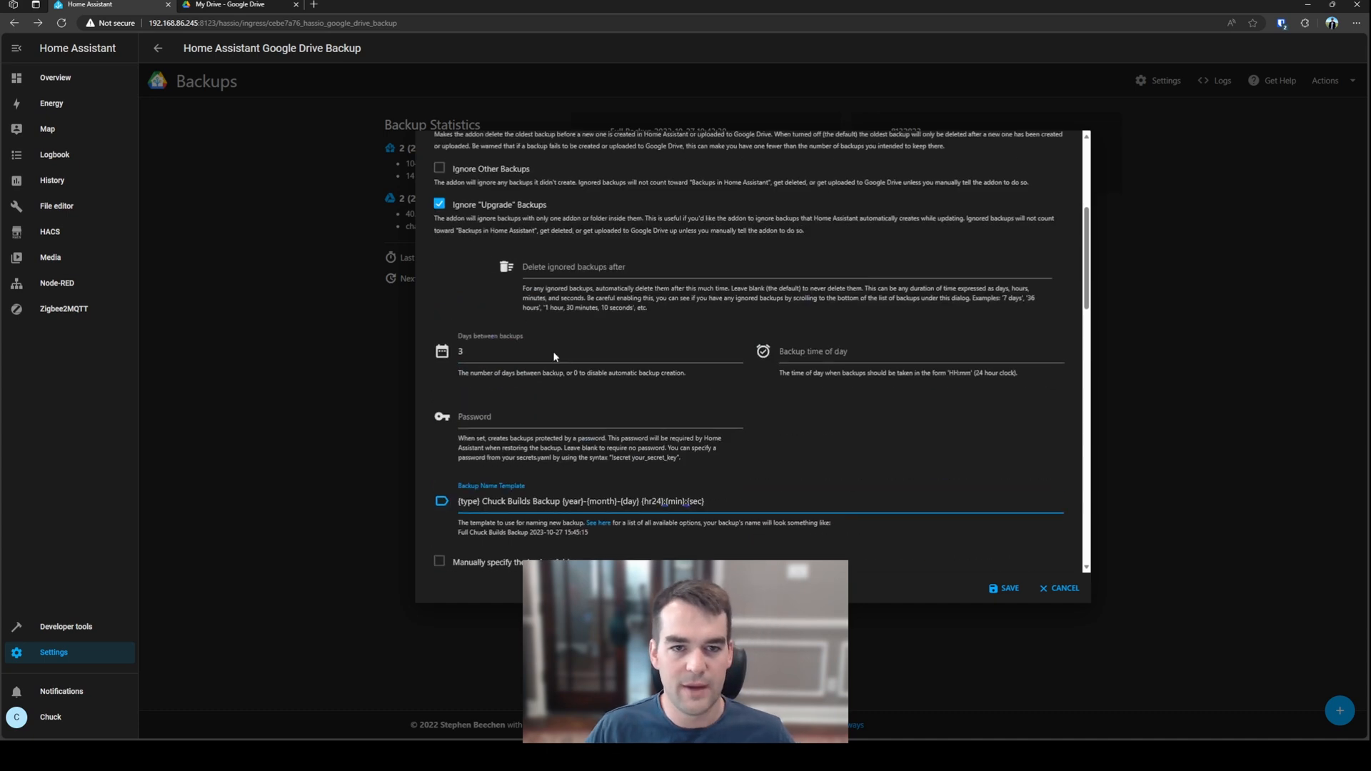
Save the custom backup name template, then view the Full Backup 2023-10-27 details
click(1004, 588)
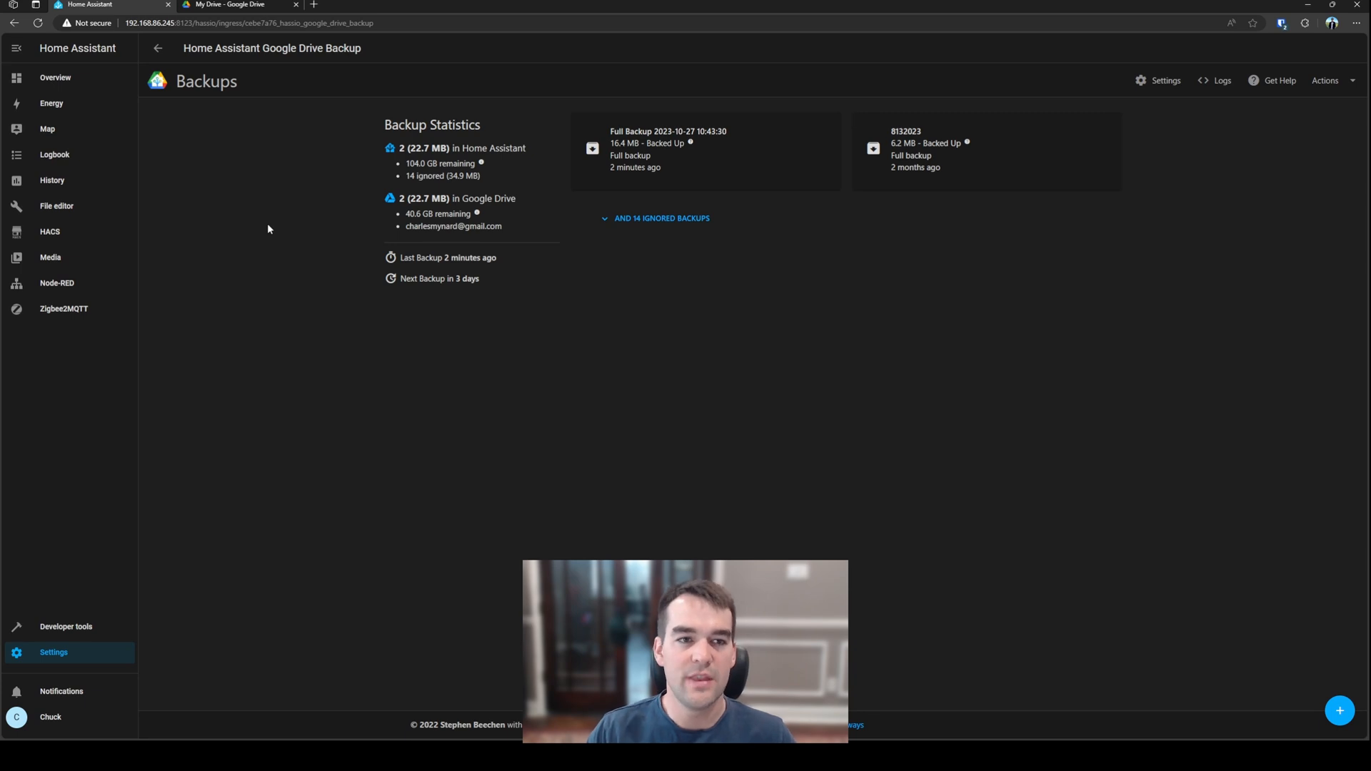
mouse_move(311, 222)
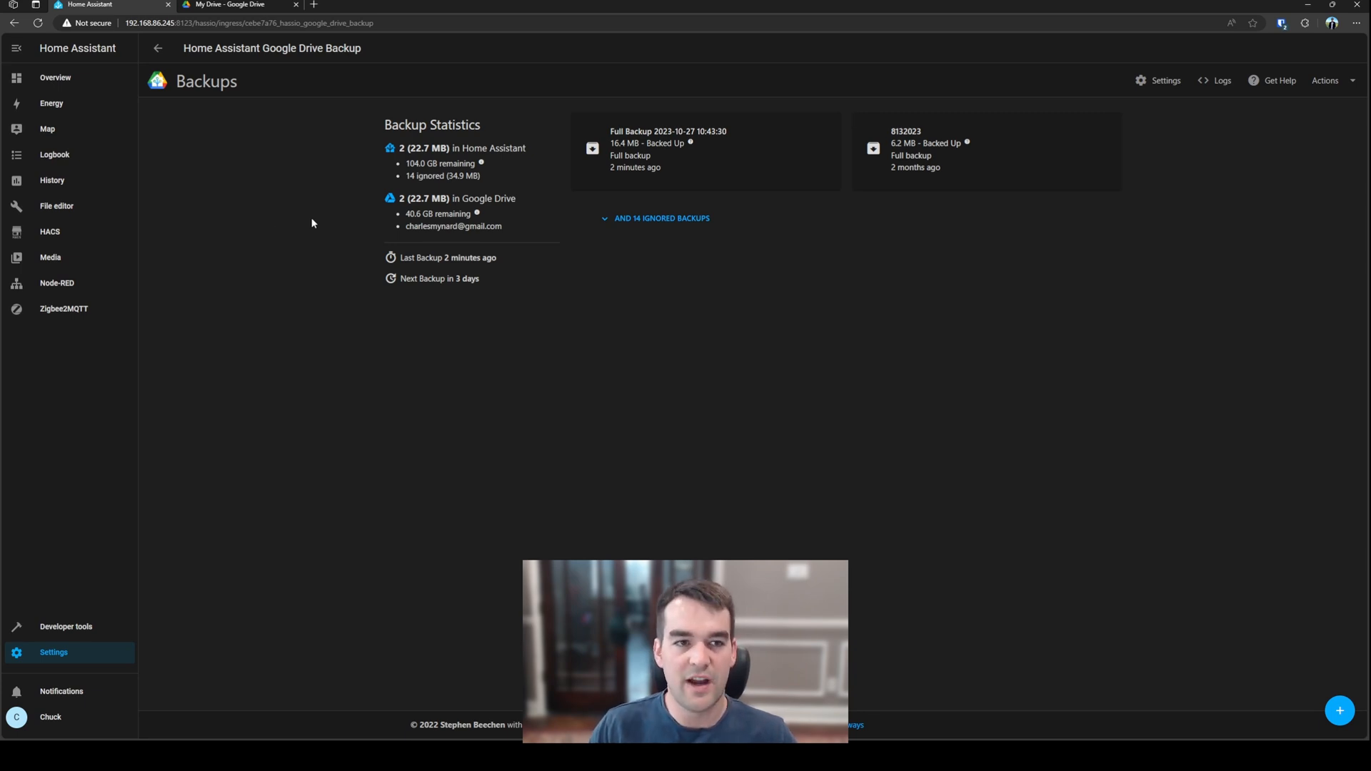
mouse_move(704, 153)
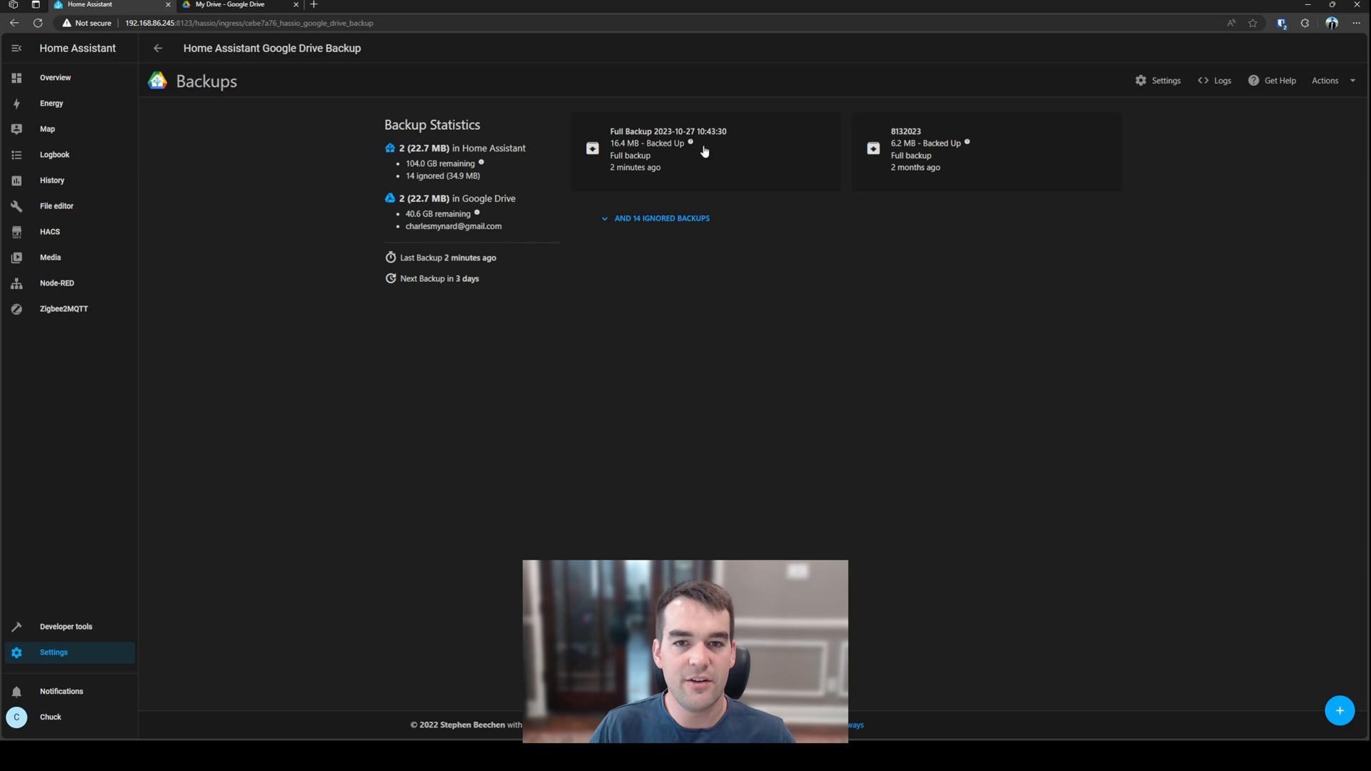
click(667, 149)
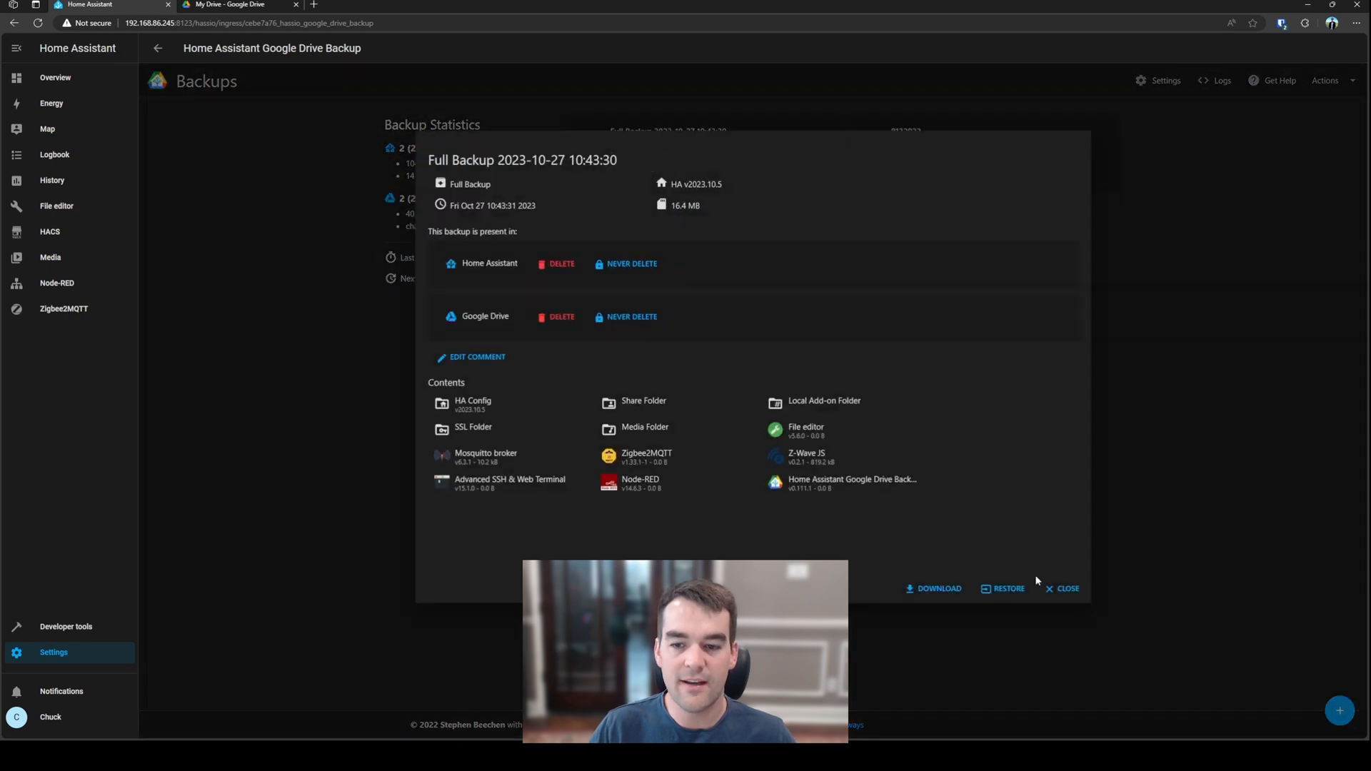
mouse_move(566, 453)
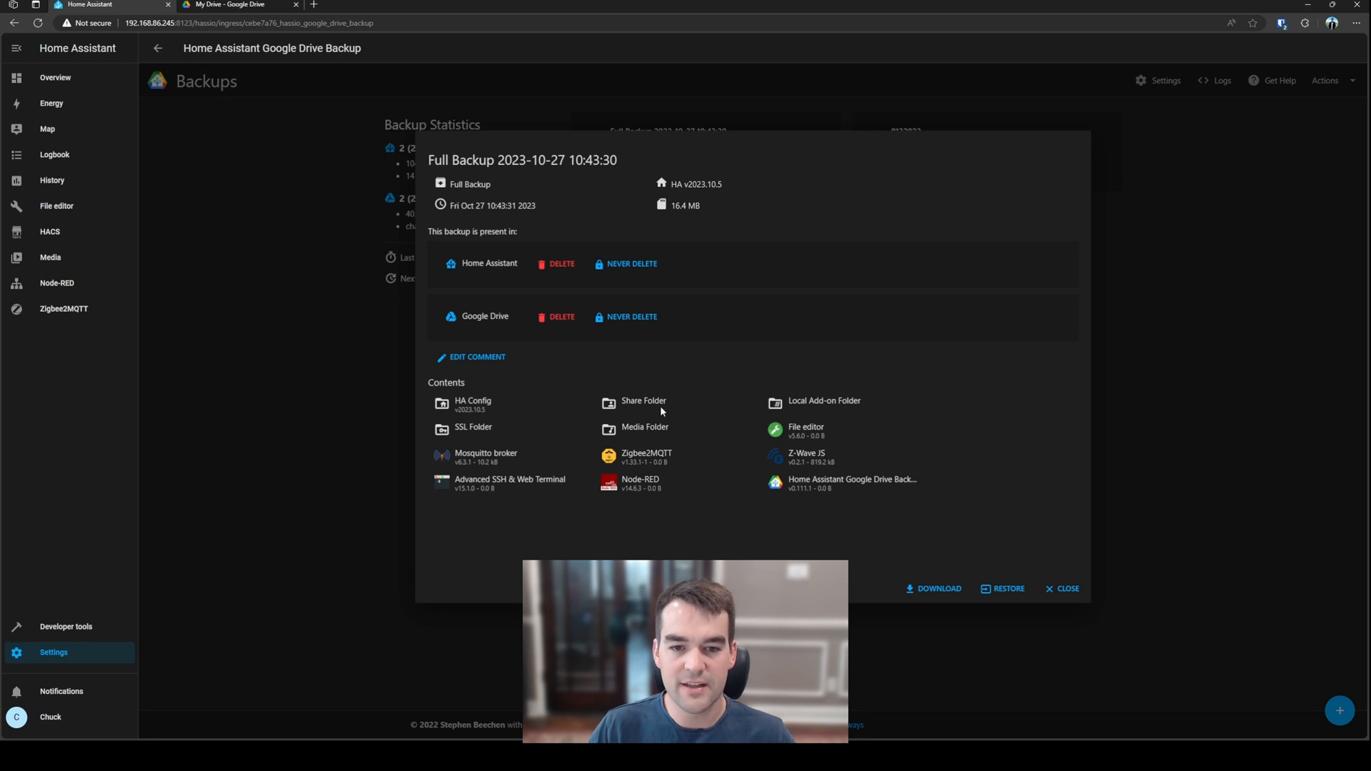
mouse_move(739, 376)
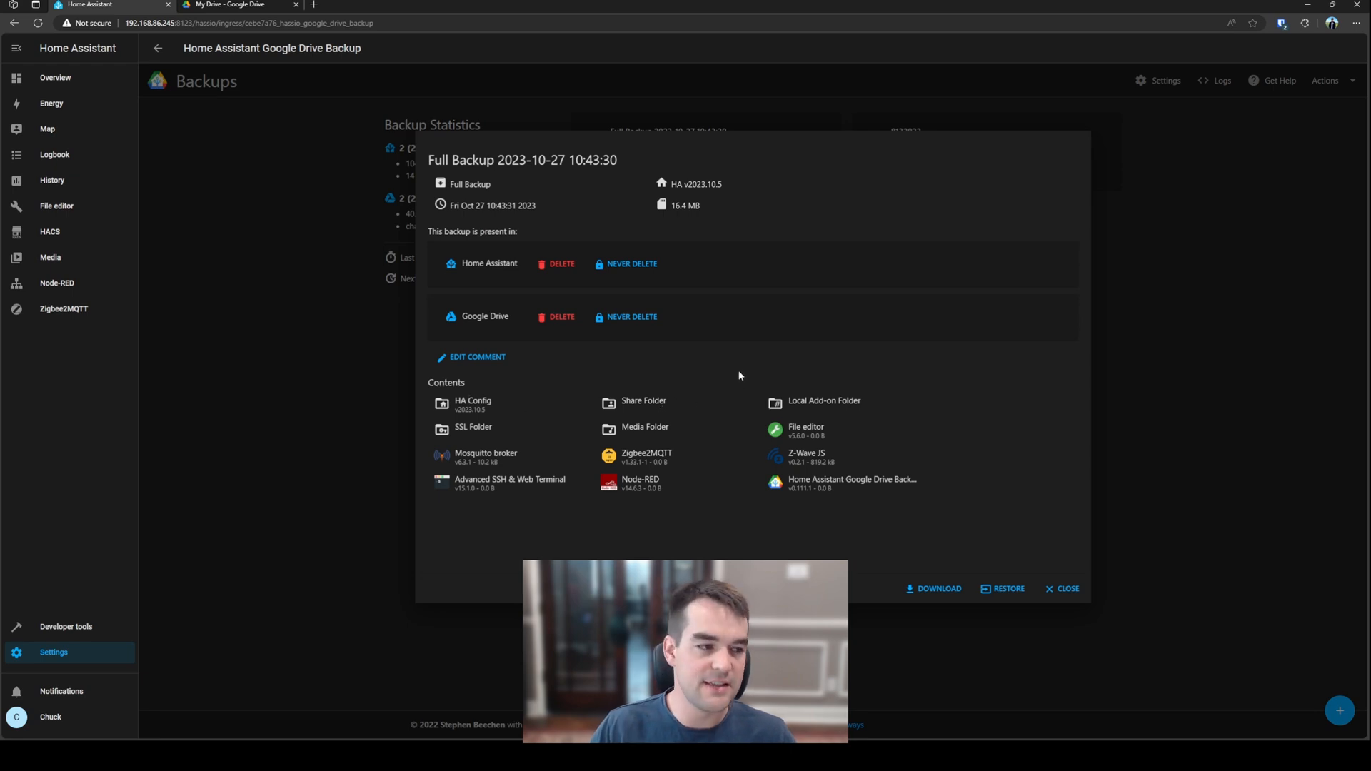
mouse_move(850, 476)
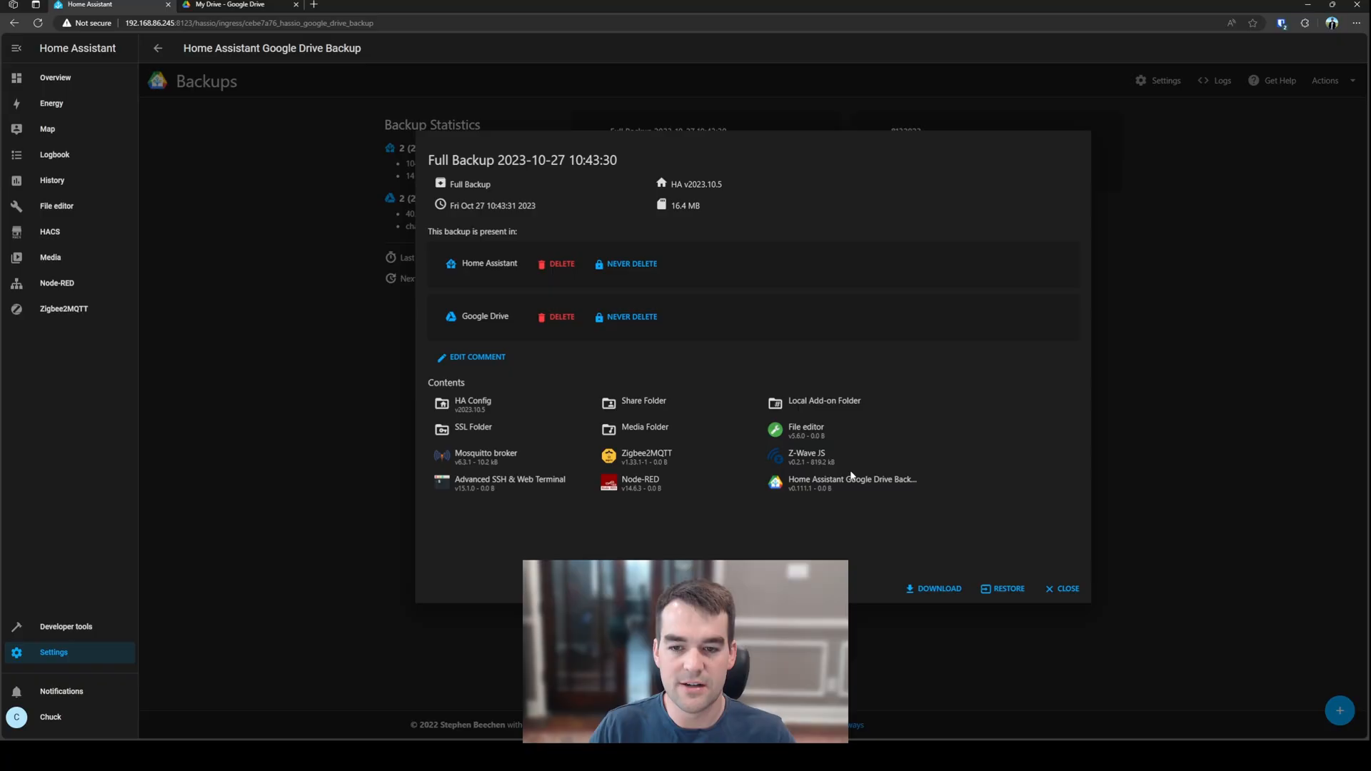